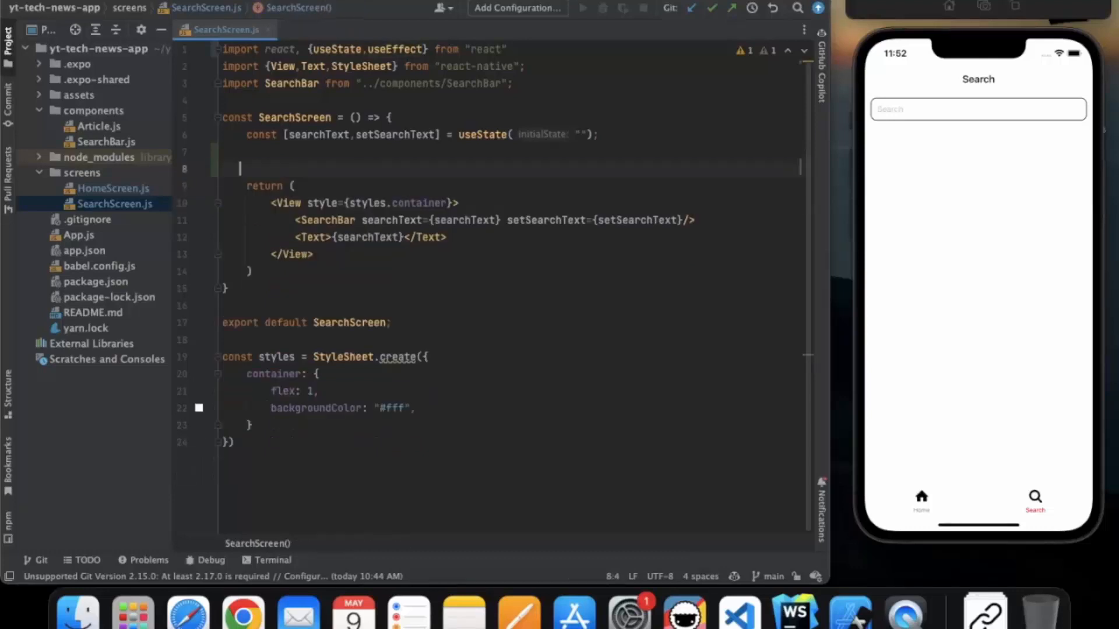
Remove useEffect from the React import so only useState is imported
double_click(402, 49)
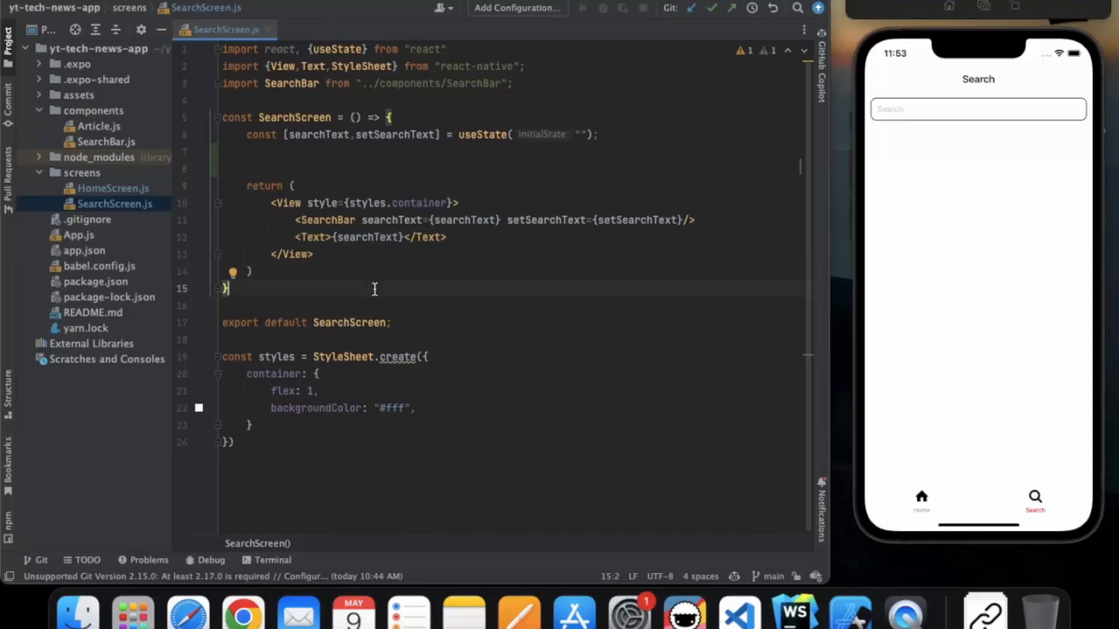
mouse_move(940, 115)
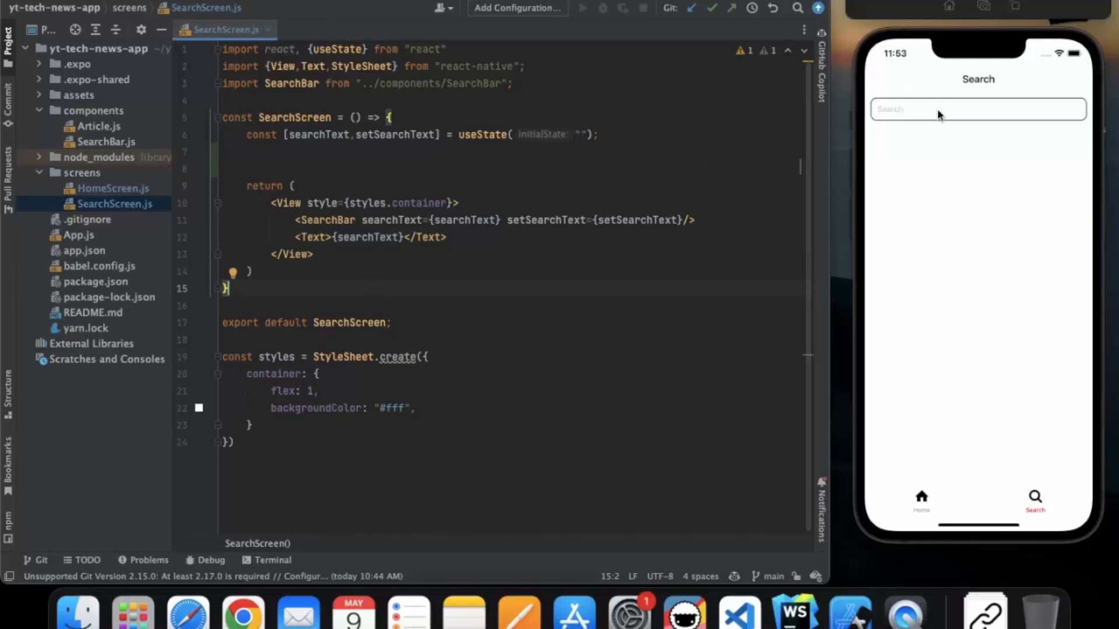
mouse_move(897, 155)
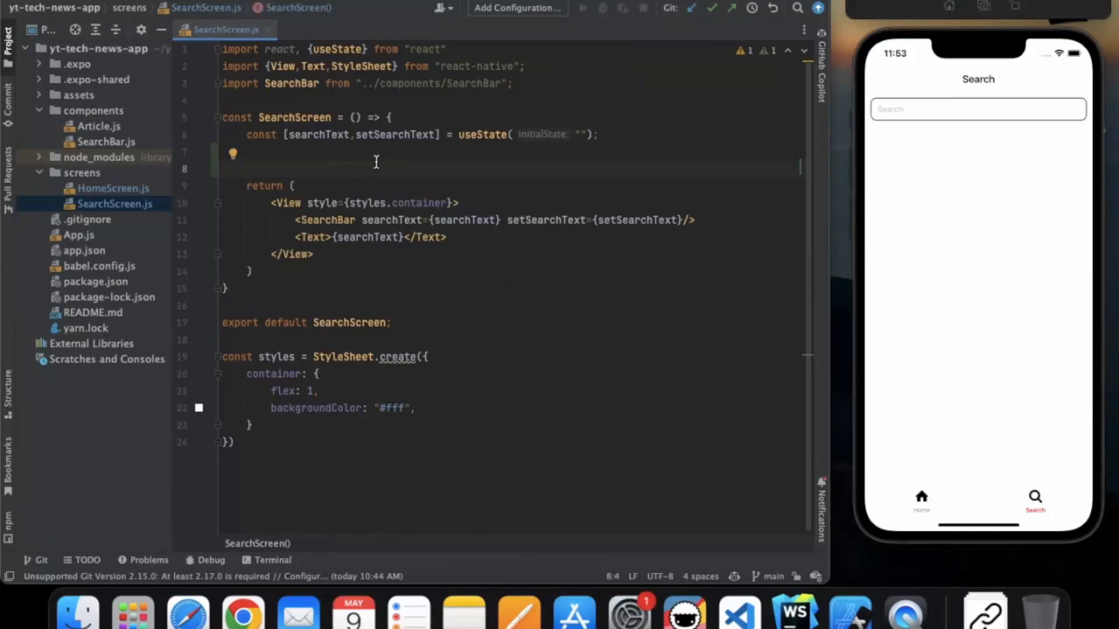
Add a searchArticles arrow function below the state line that logs searchText
text(const onChangeText = (text) => {)
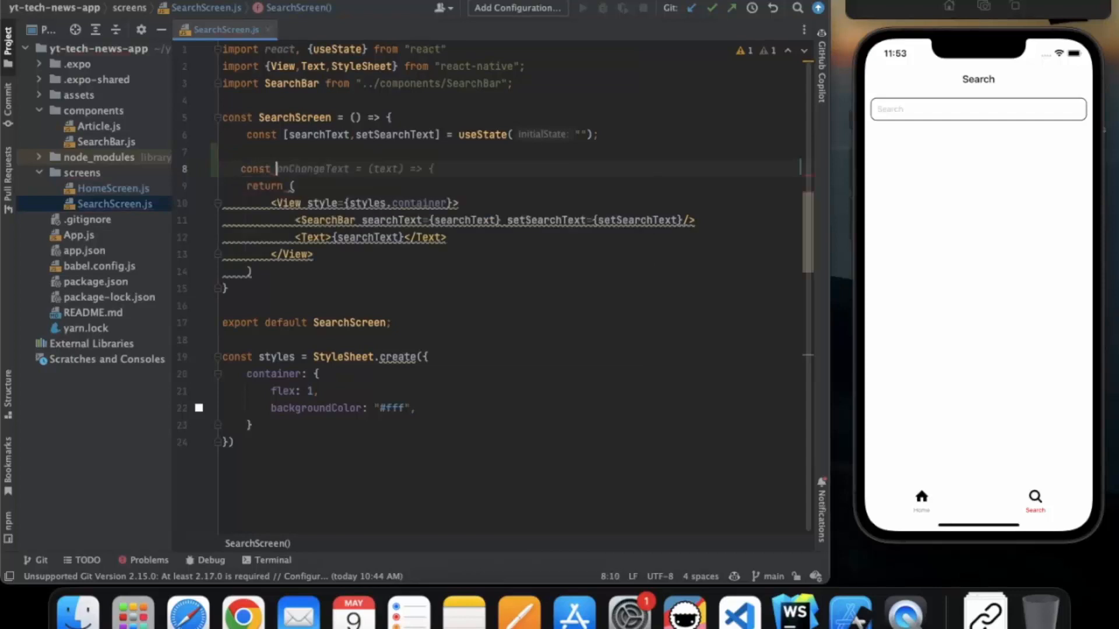
text(ser)
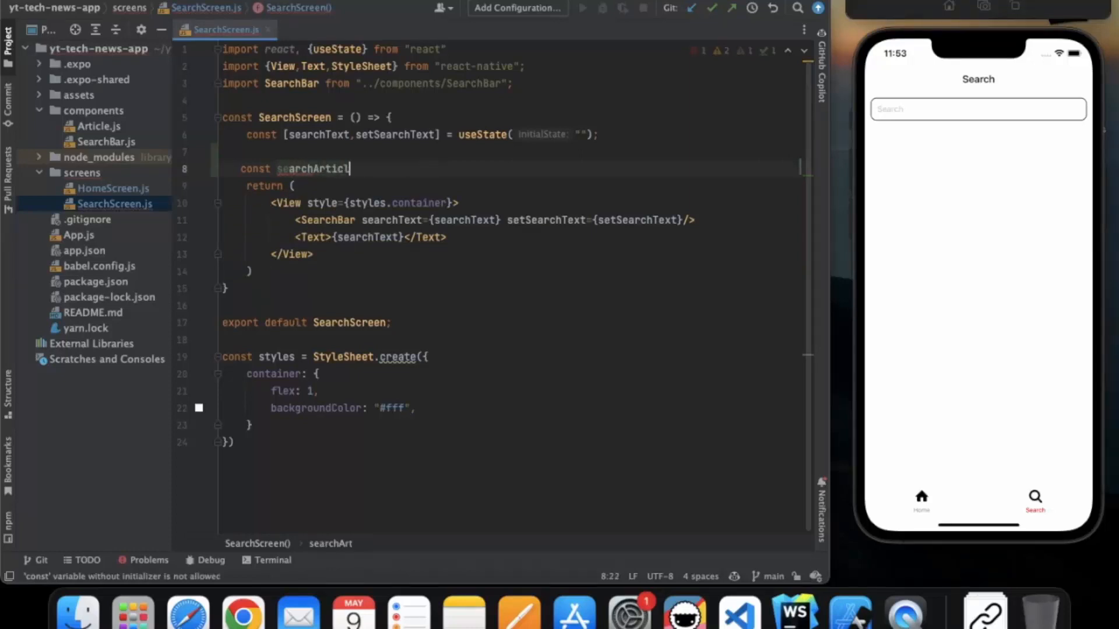
text(es = () => {)
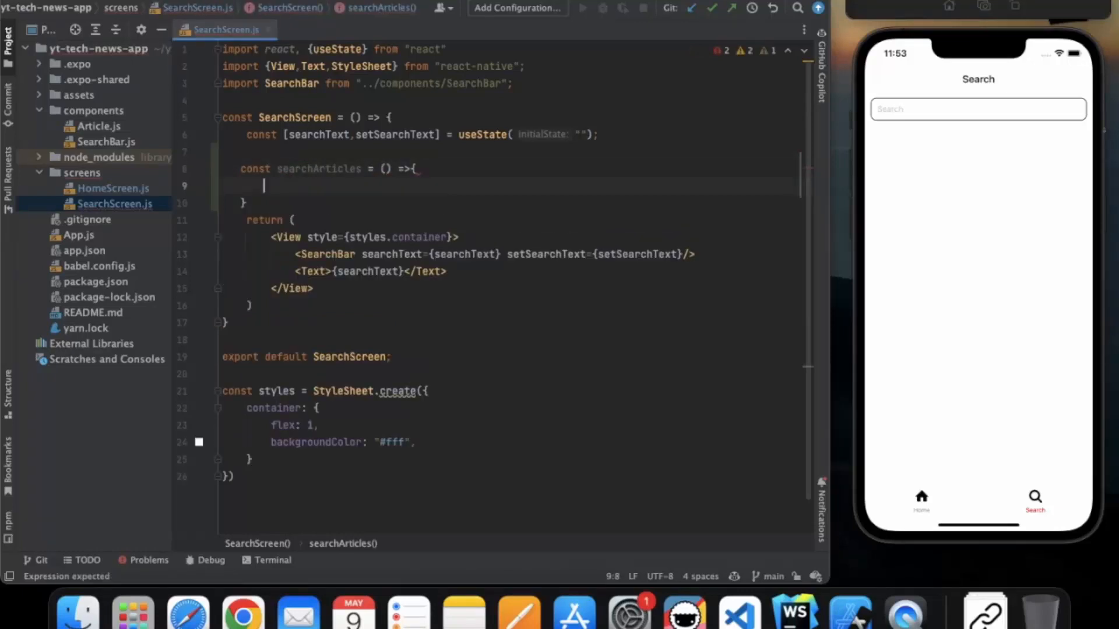
text(console.log(searchText);)
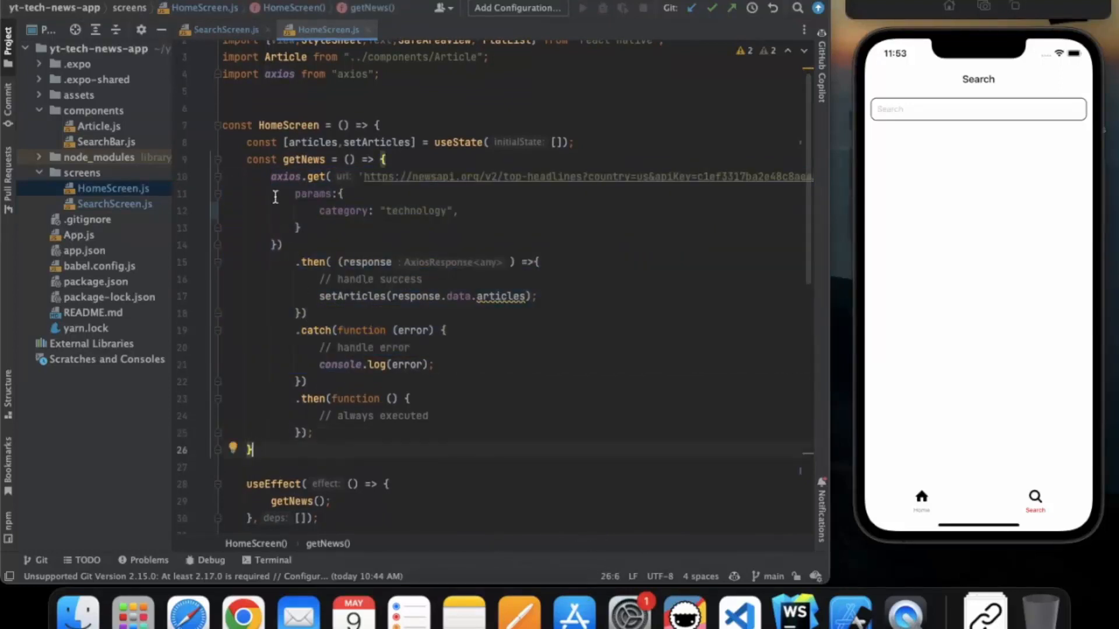
Copy HomeScreen's axios news request into searchArticles and add a q: searchText parameter
drag(270, 176, 312, 433)
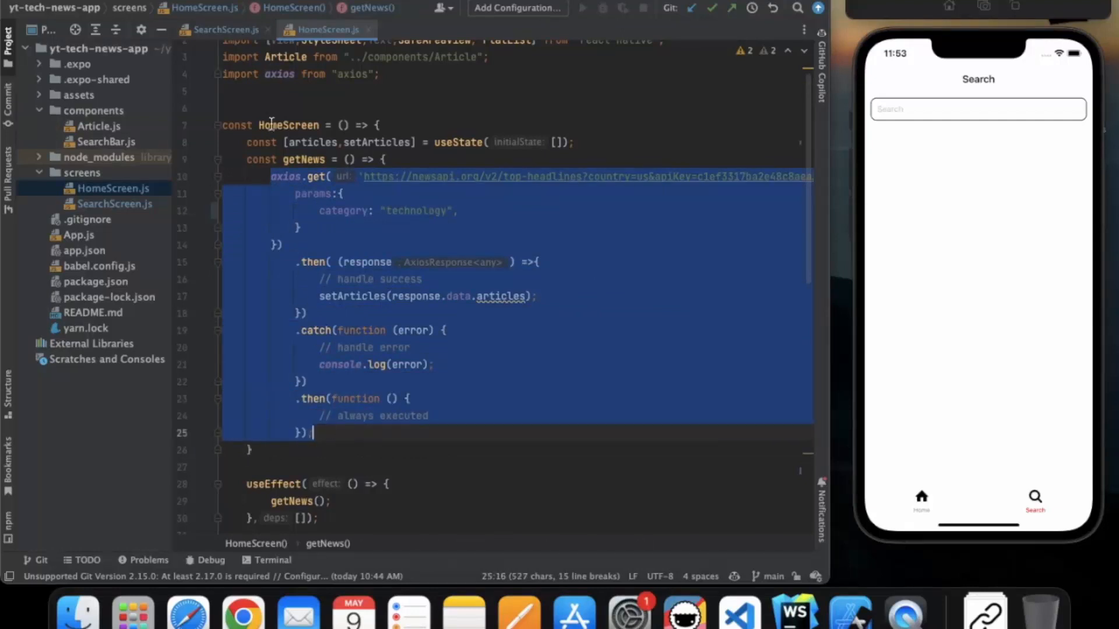
click(225, 29)
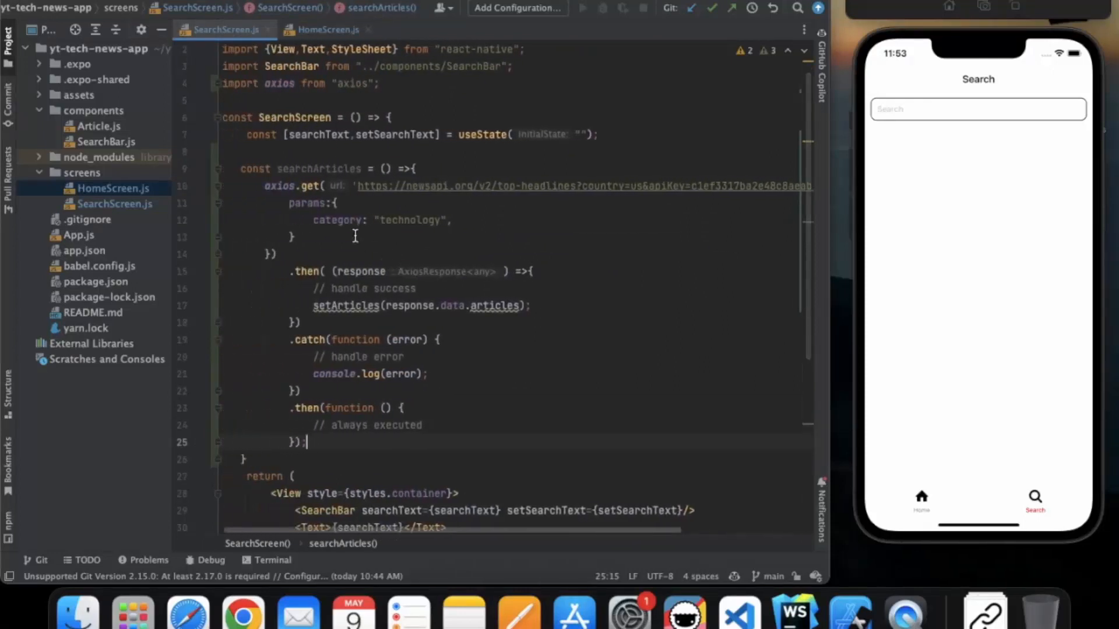
mouse_move(469, 222)
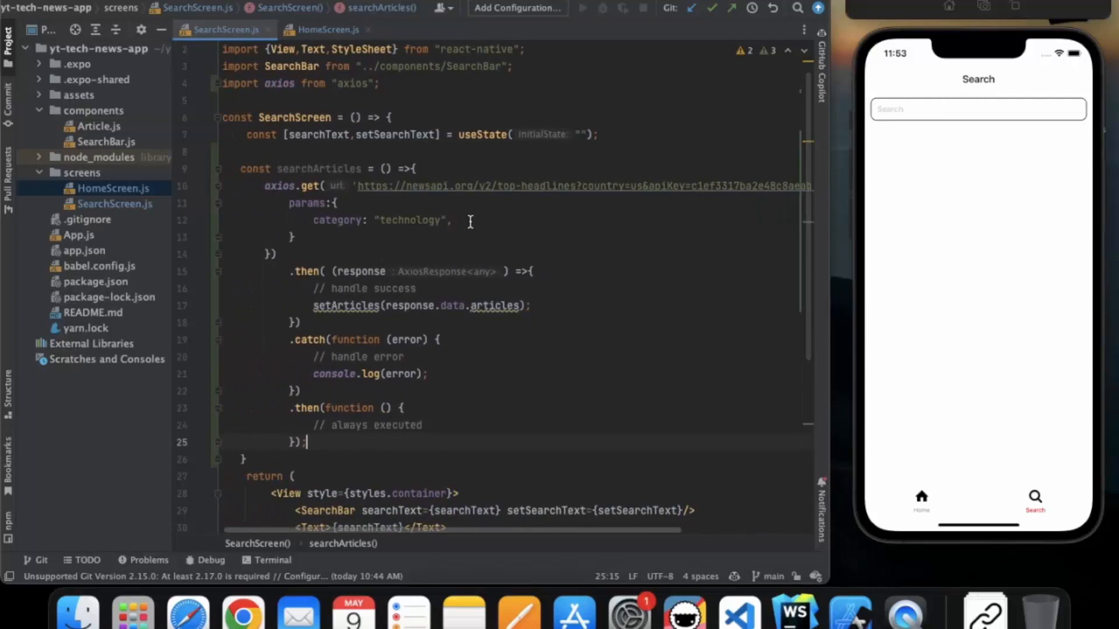
text(query: searchText)
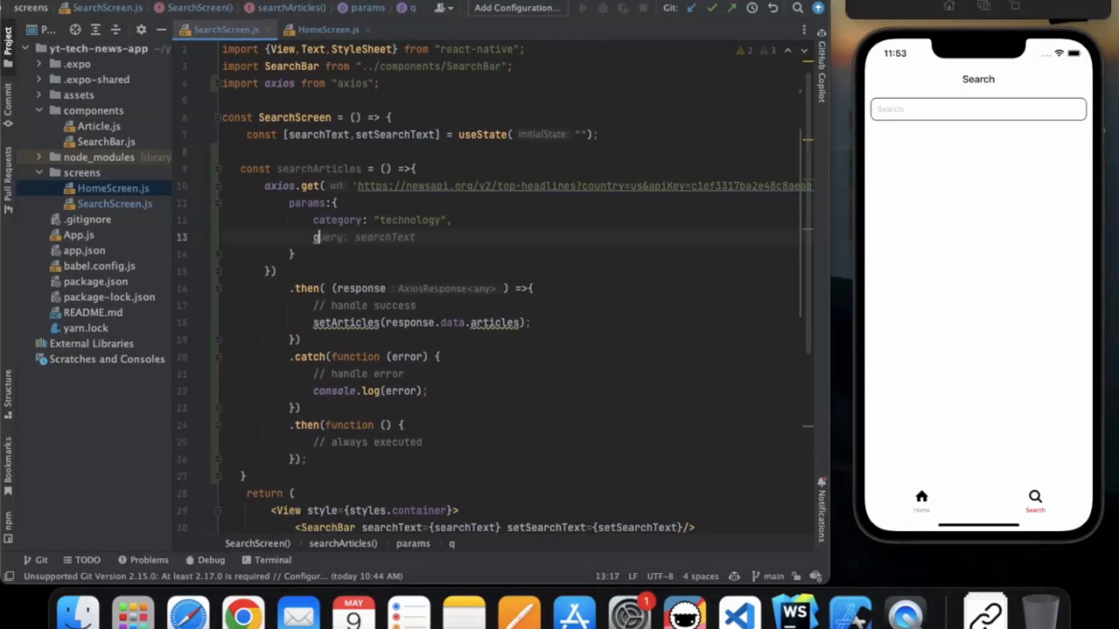
text(q)
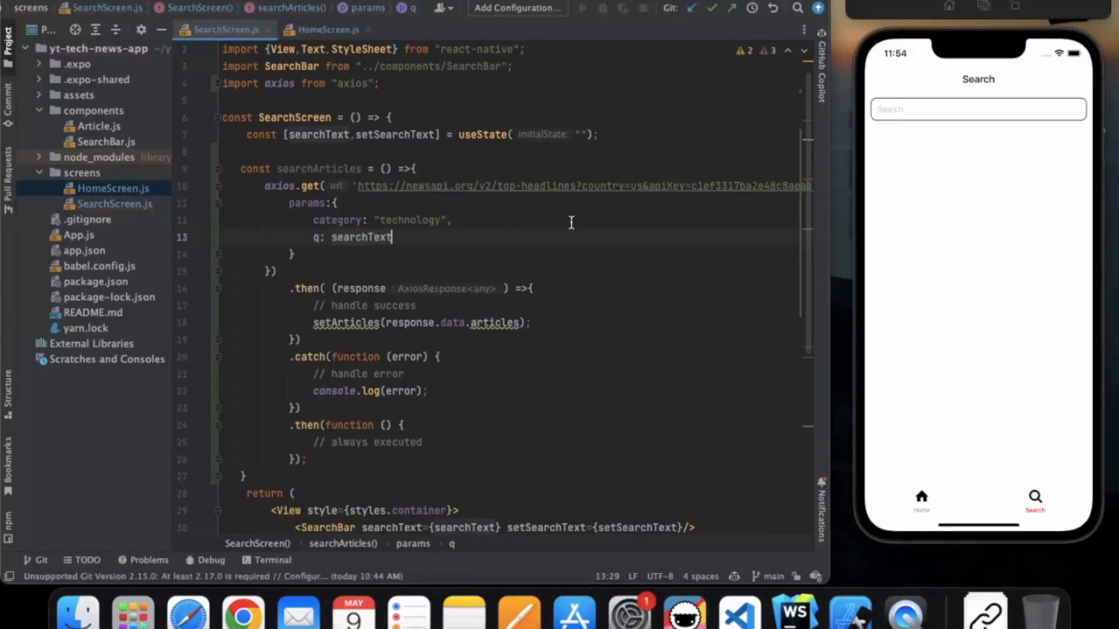
mouse_move(349, 146)
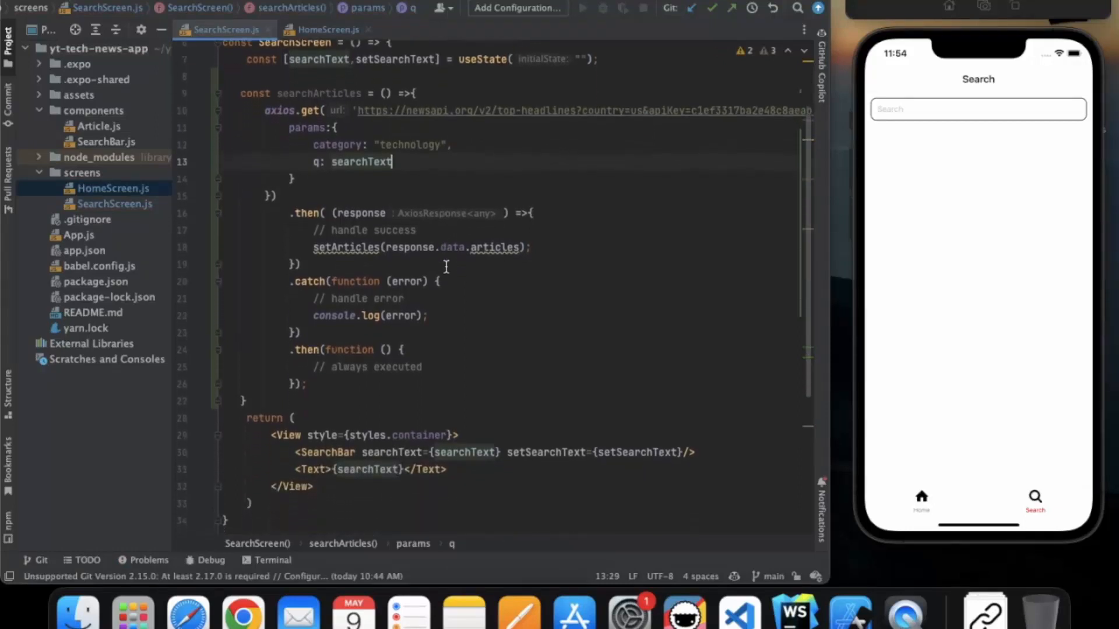
mouse_move(328, 141)
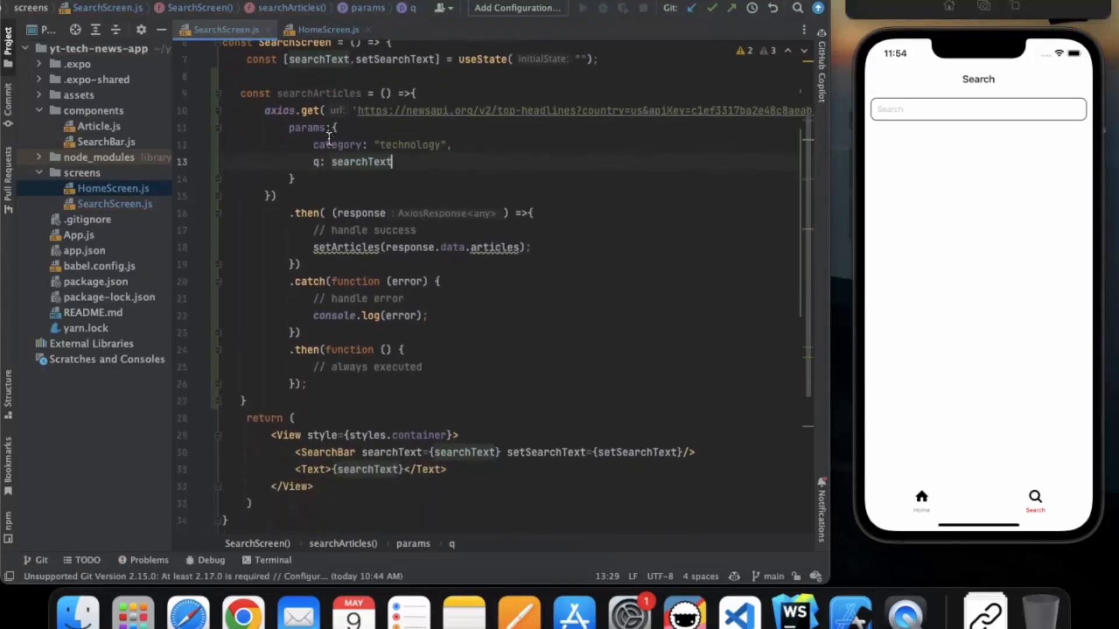
mouse_move(406, 111)
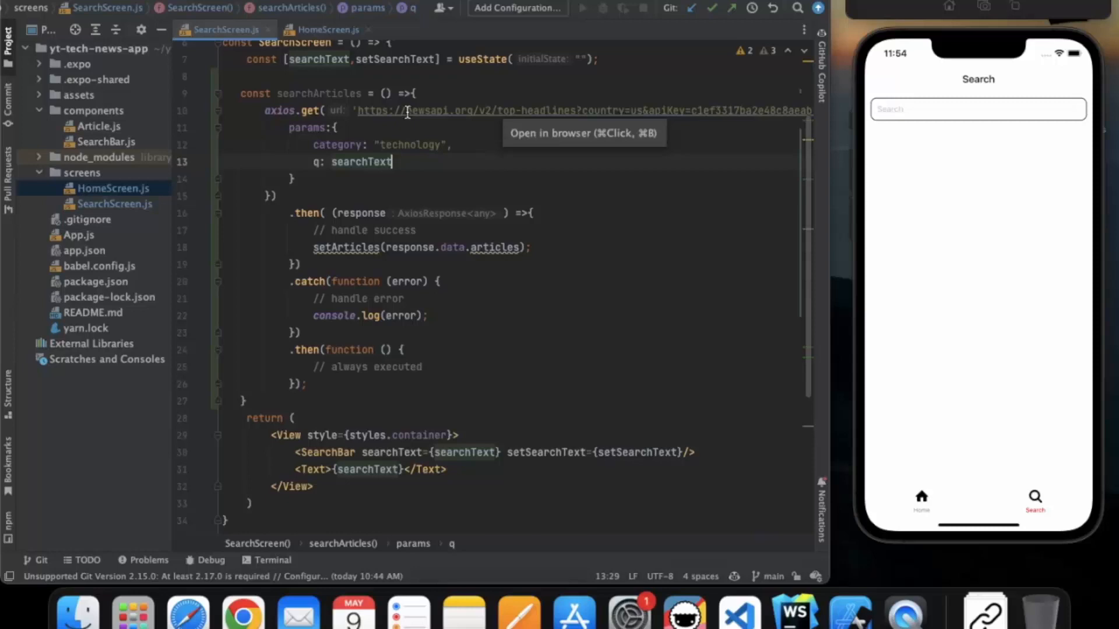
mouse_move(353, 144)
text(const [)
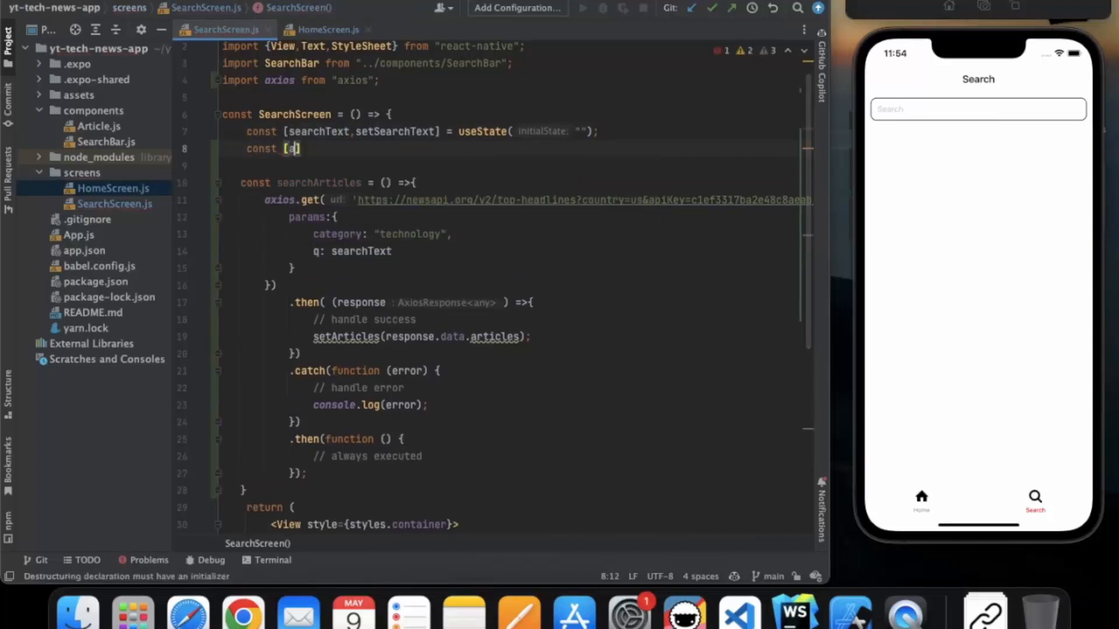
Add an articles state with setArticles and start an articles.map inside the returned View
text(rticle)
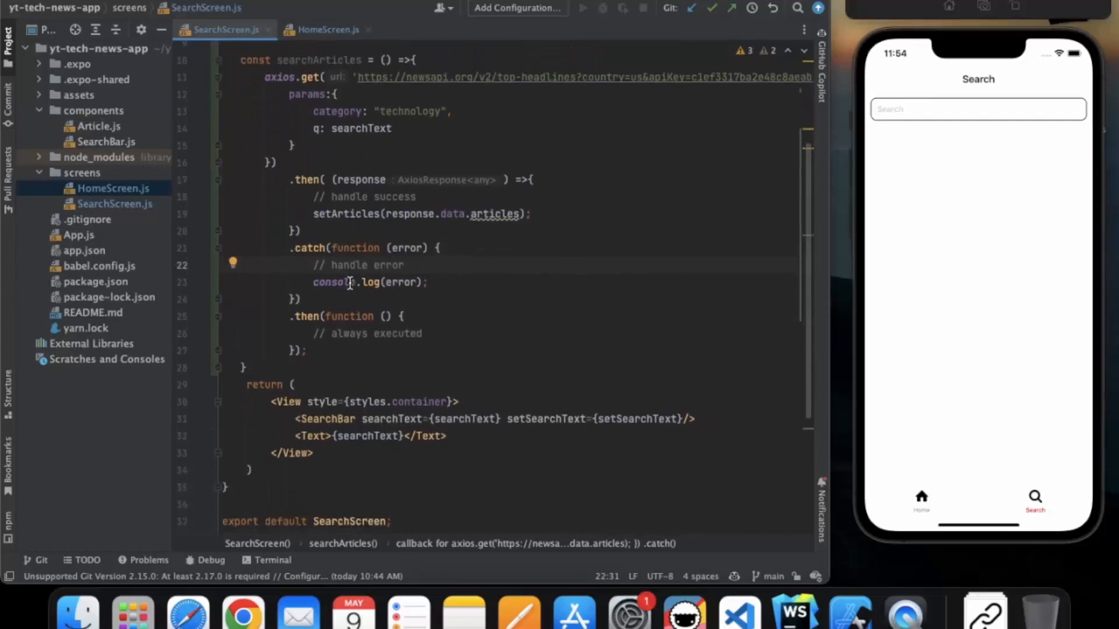
scroll(down, 3)
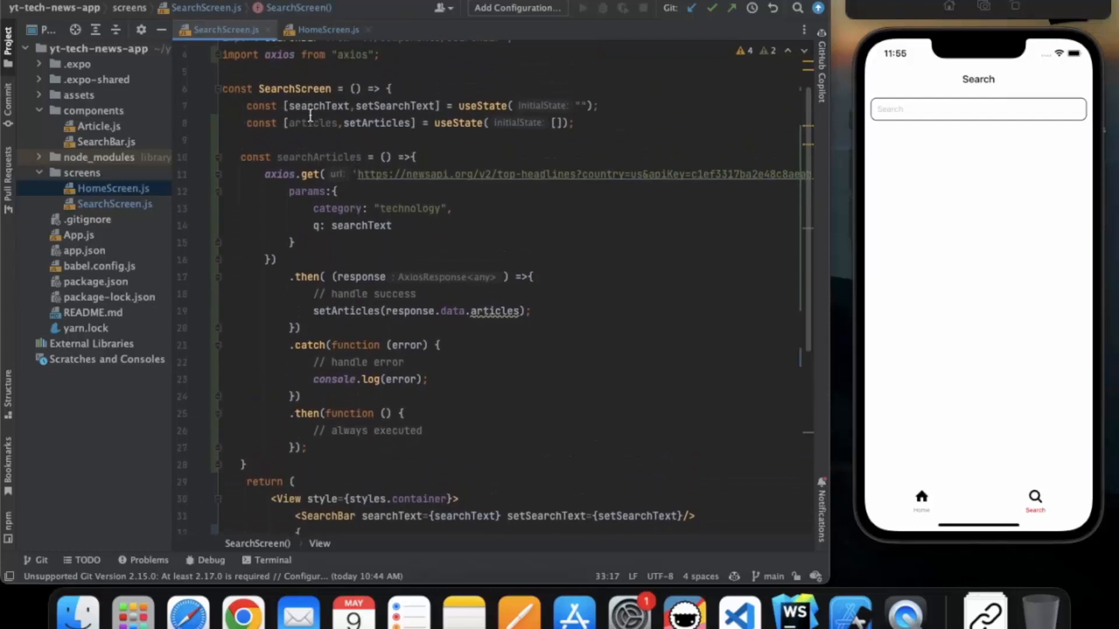
scroll(down, 3)
text(articles.map( (article) => {)
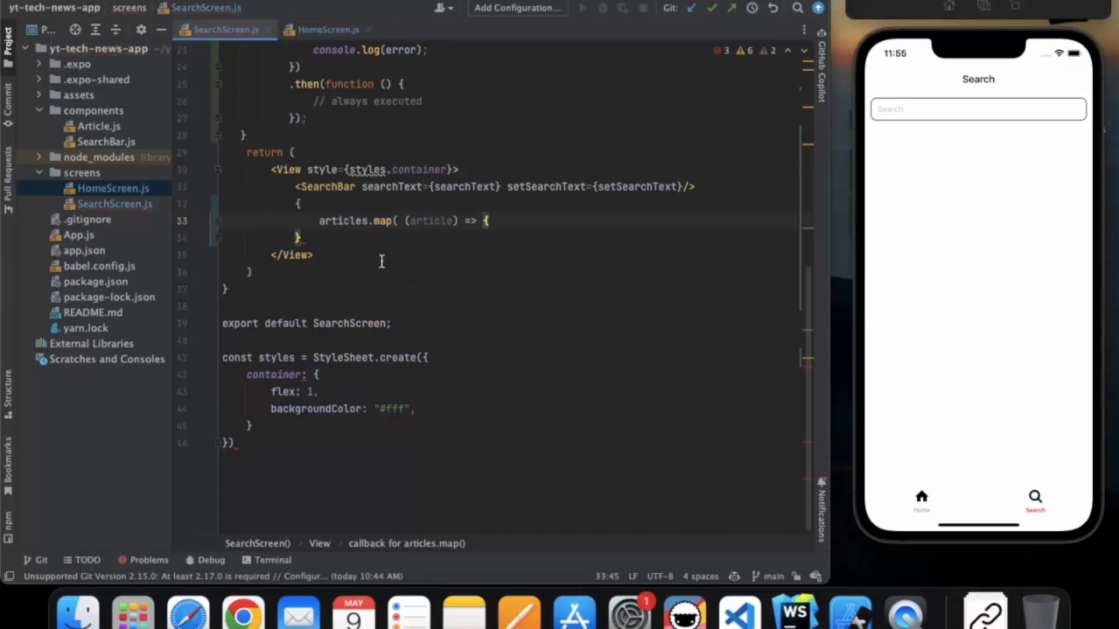
Replace the map code with a FlatList fed by data={articles}, imported from react-native
triple_click(392, 220)
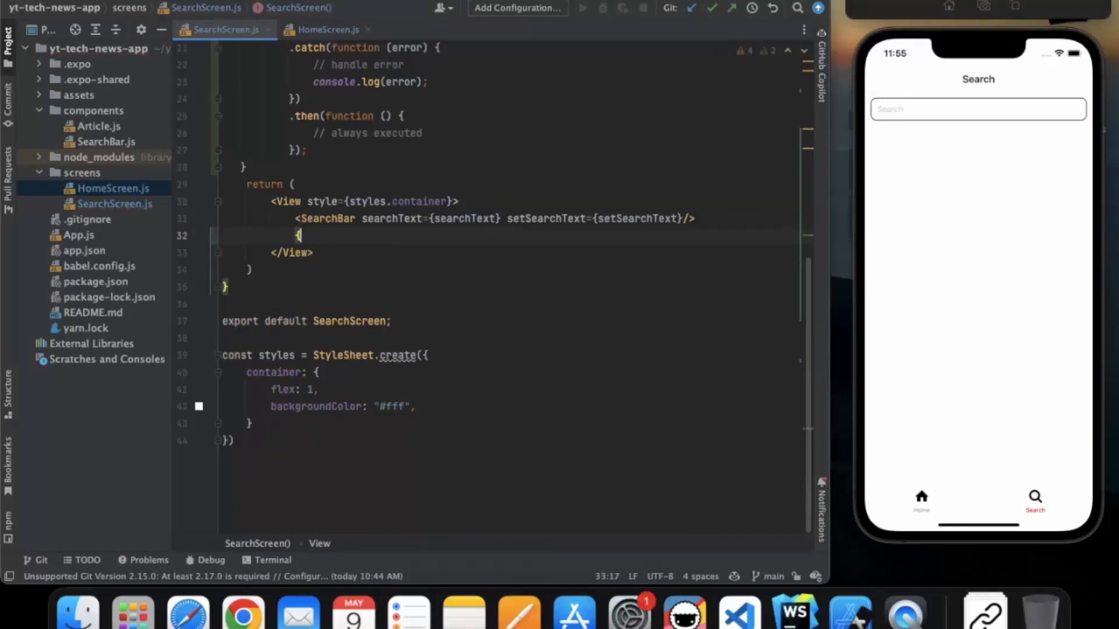
text(<Text>{articles.length}</Text>)
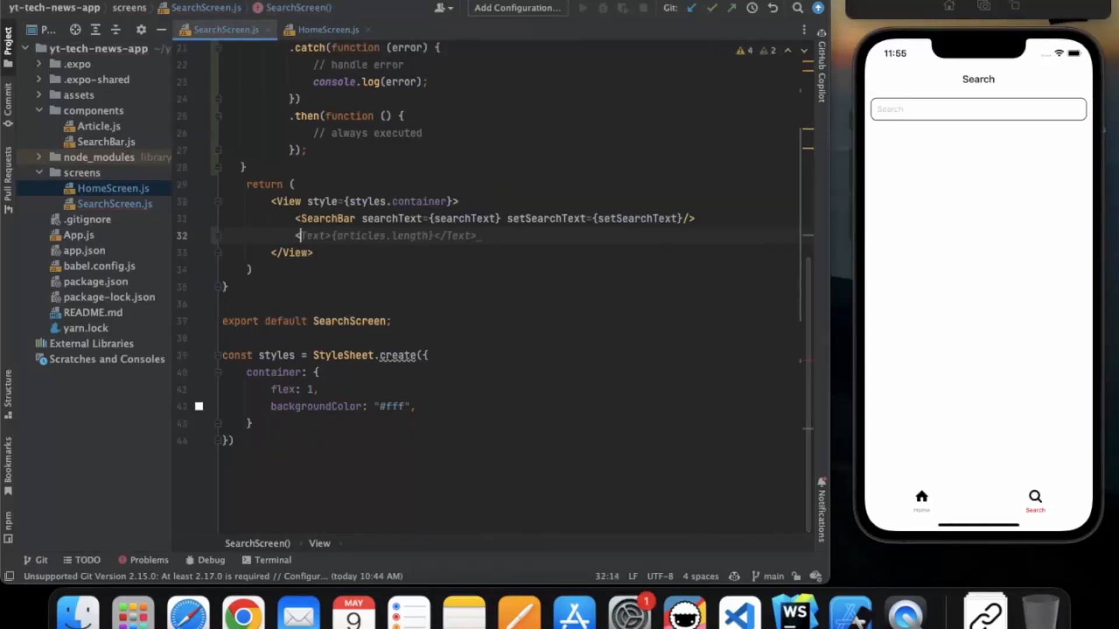
text(<FlatList)
text(/>)
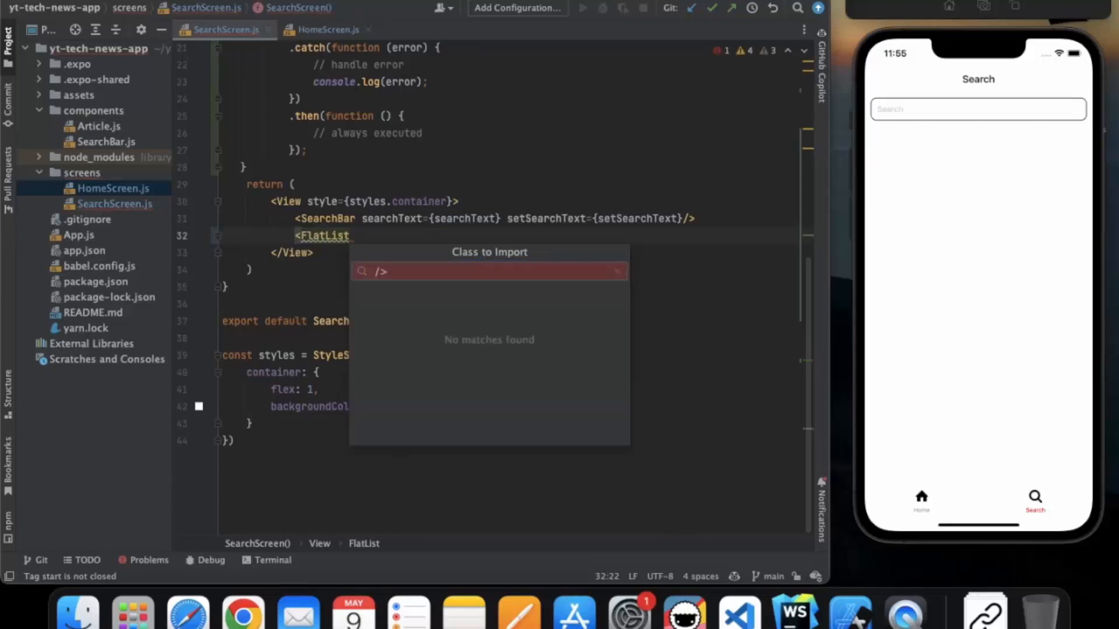
key(Escape)
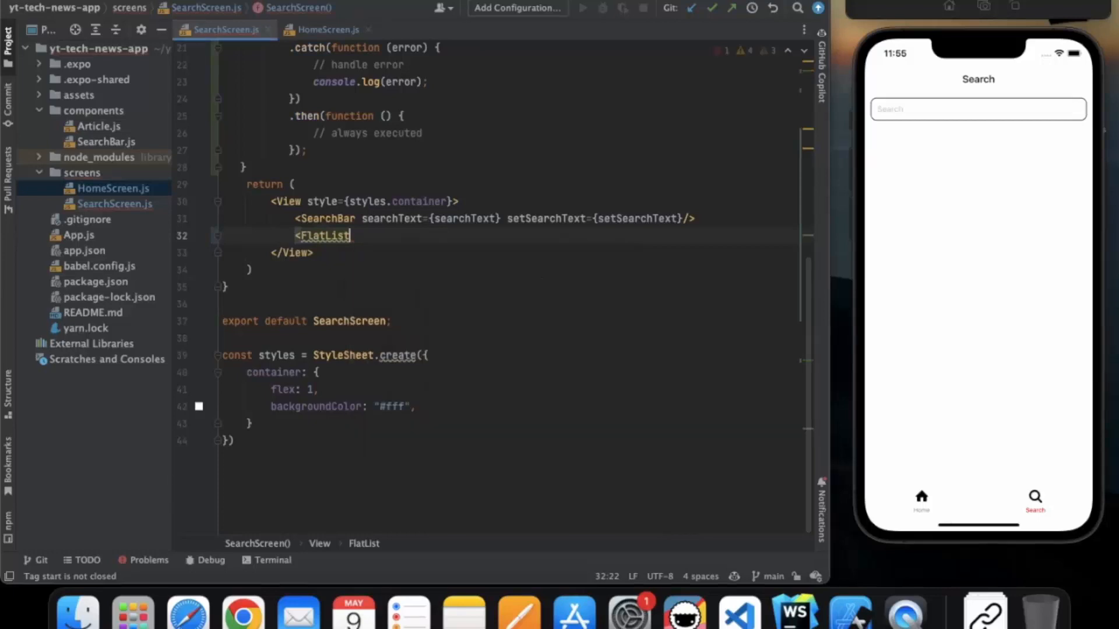
text(/>)
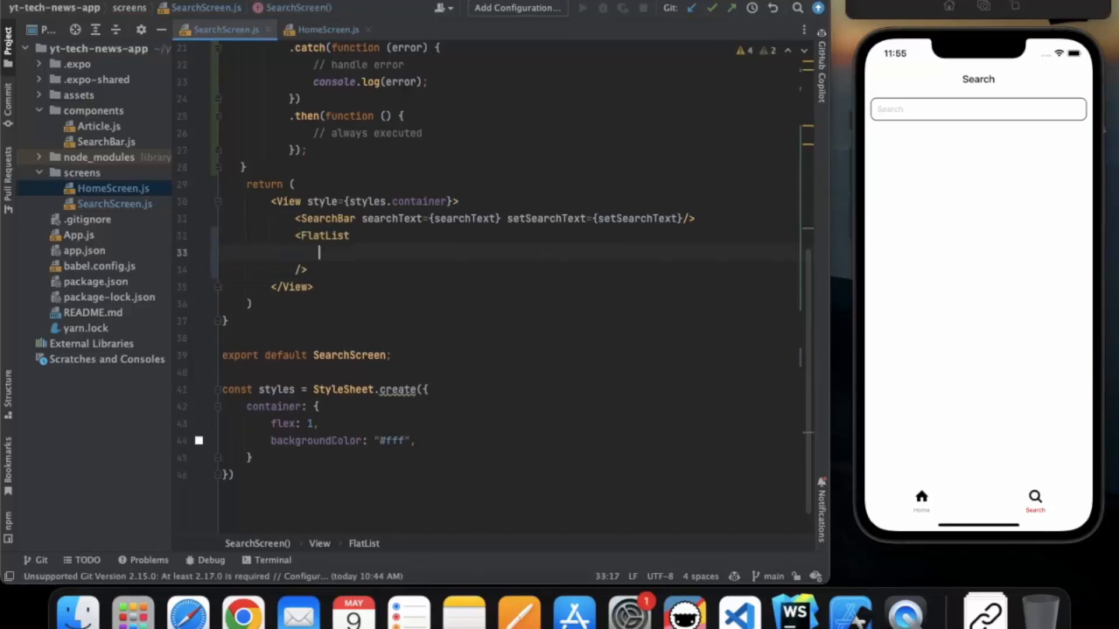
text(data={articles})
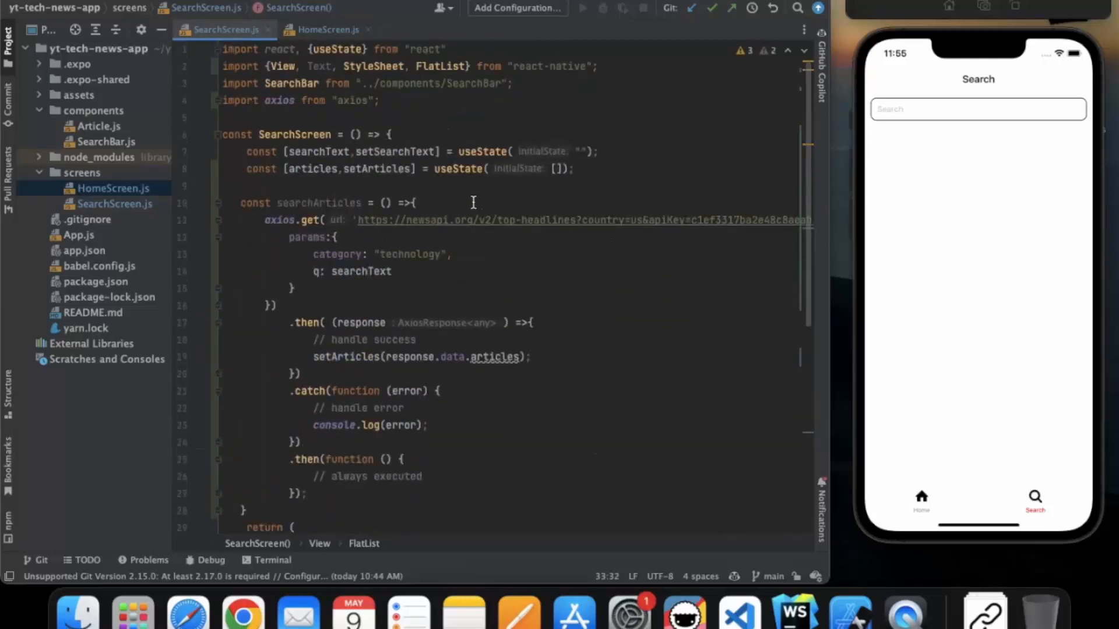
Look up HomeScreen's FlatList renderItem with Article for reference
scroll(down, 3)
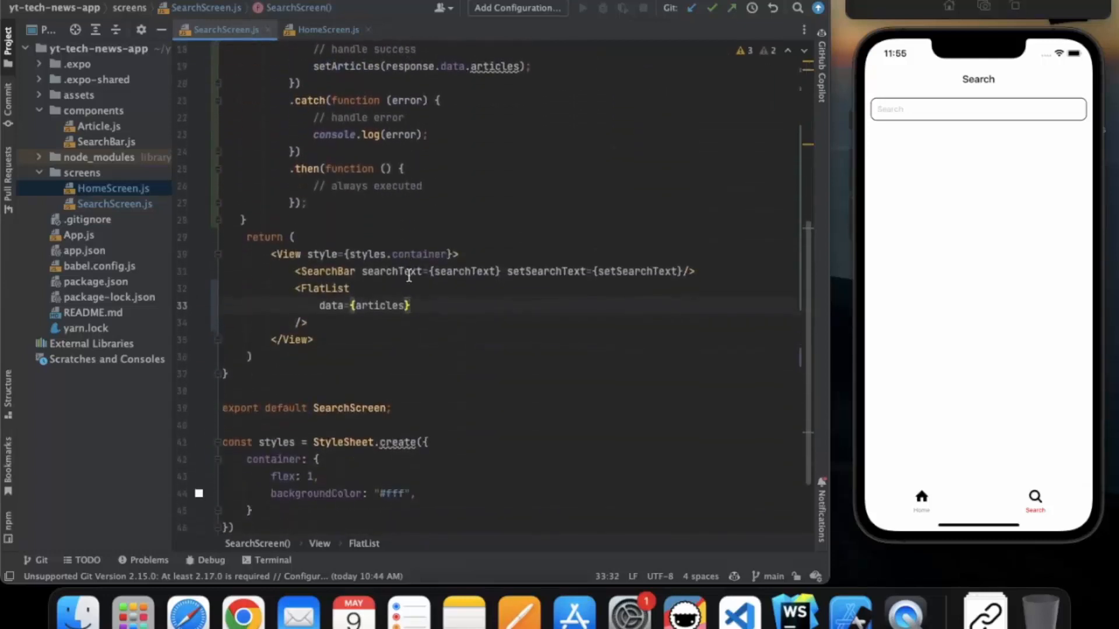
text(renderItem = {({item}) =>)
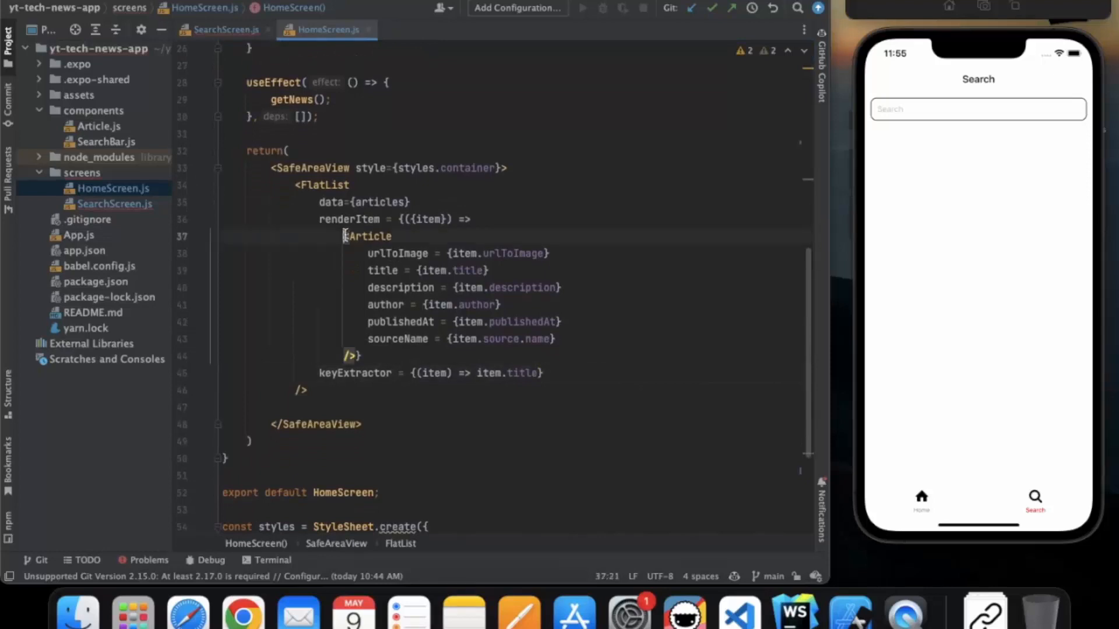
Give SearchScreen's FlatList a renderItem rendering Article per item and a keyExtractor
drag(342, 236, 360, 355)
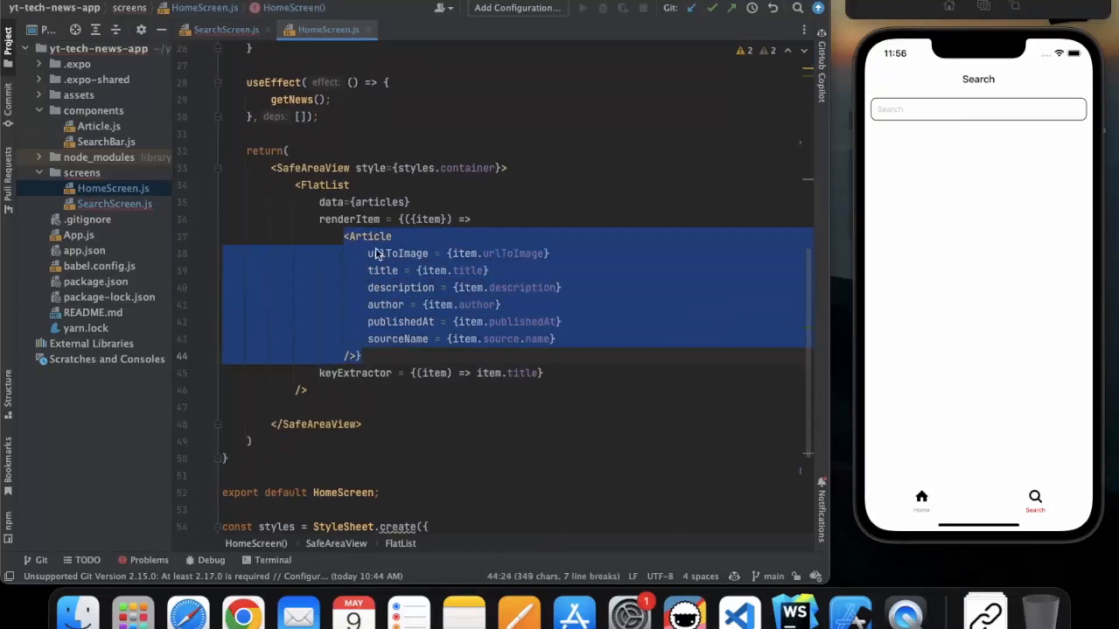
click(224, 29)
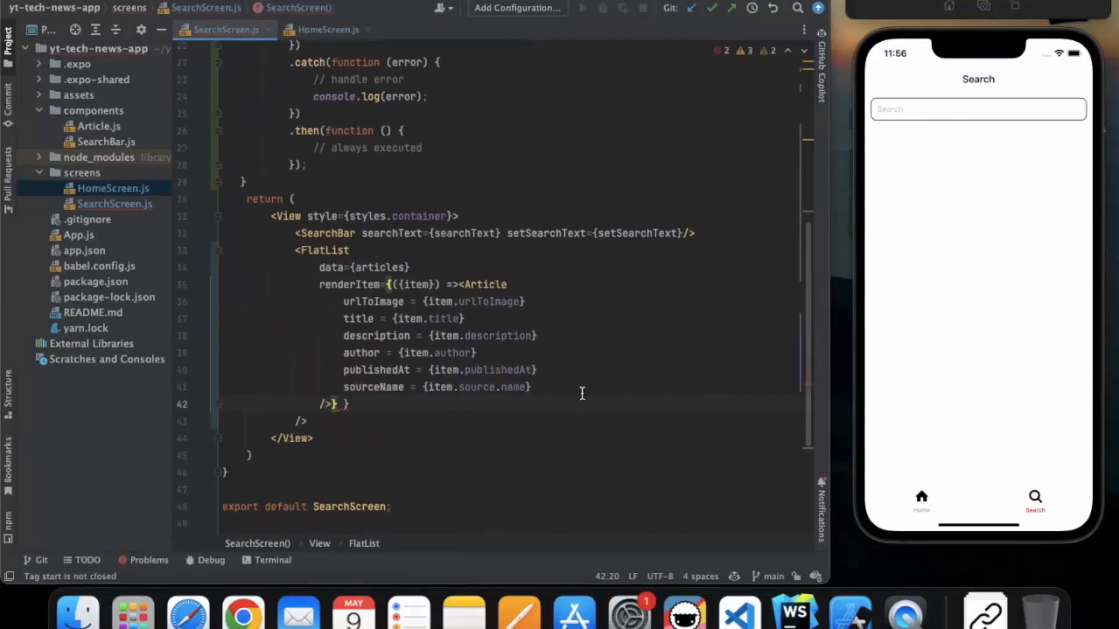
text(keyExtractor={(item) => item.url})
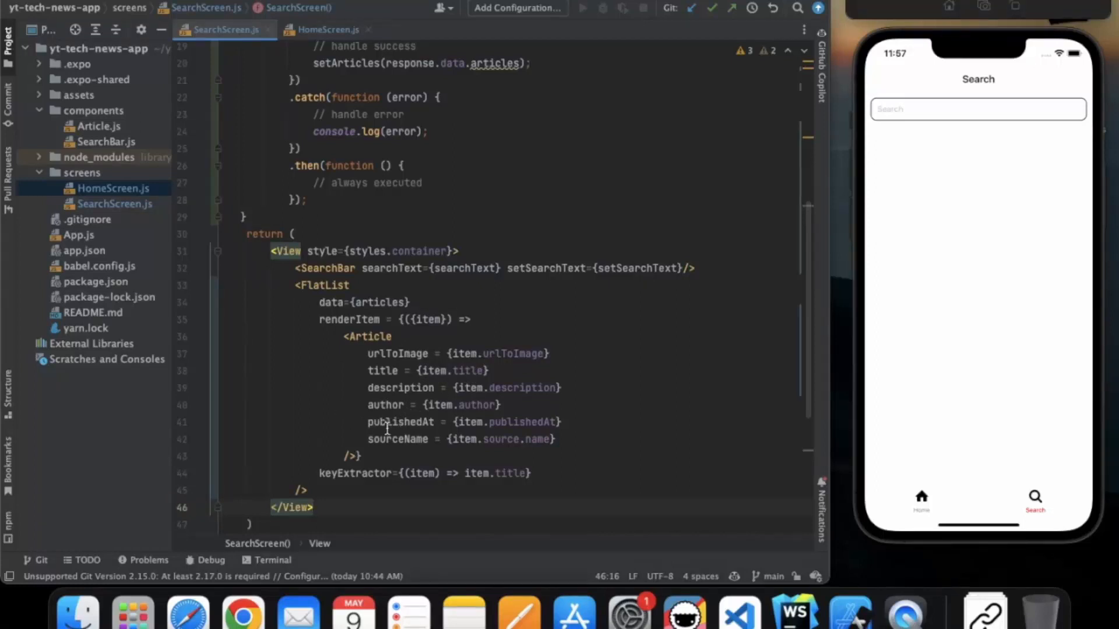
click(328, 29)
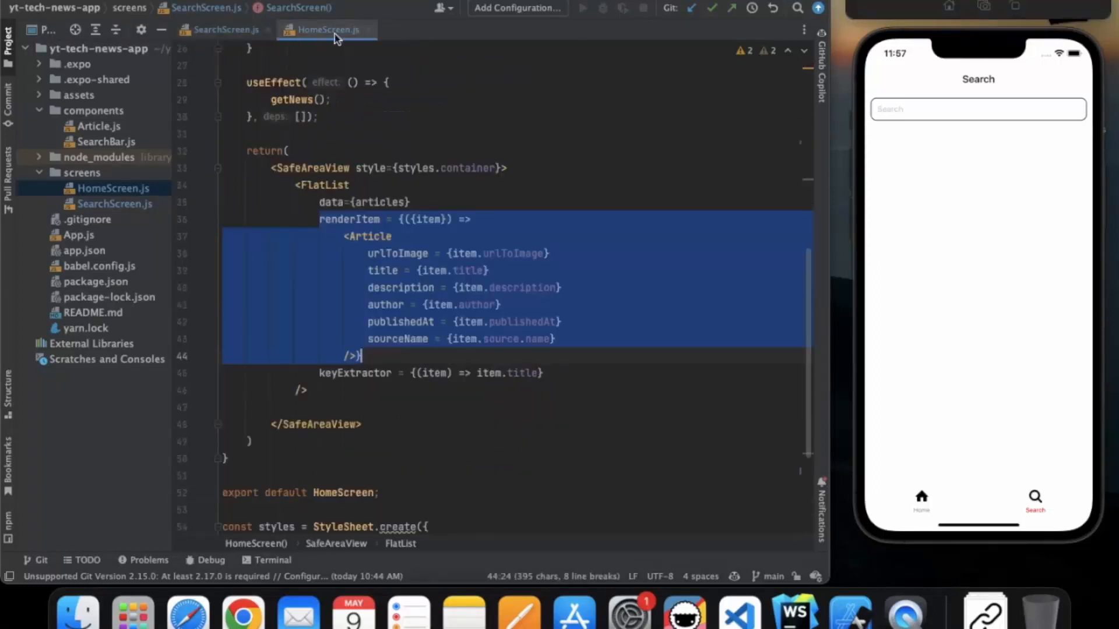
click(223, 29)
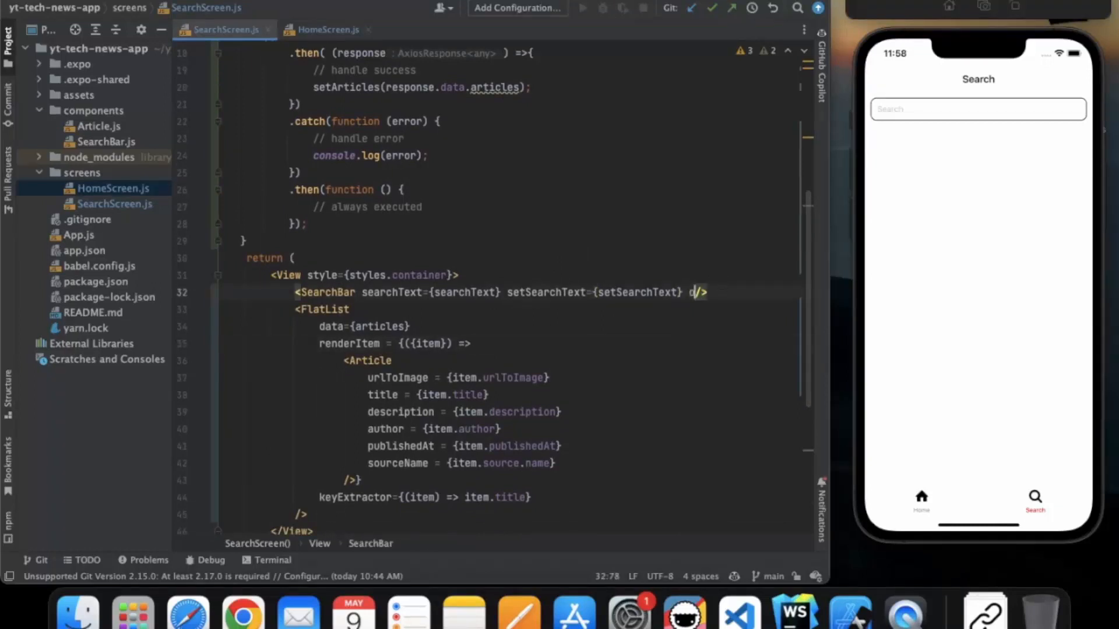
Pass searchArticles to SearchBar as its onSubmit prop
text(onSubm)
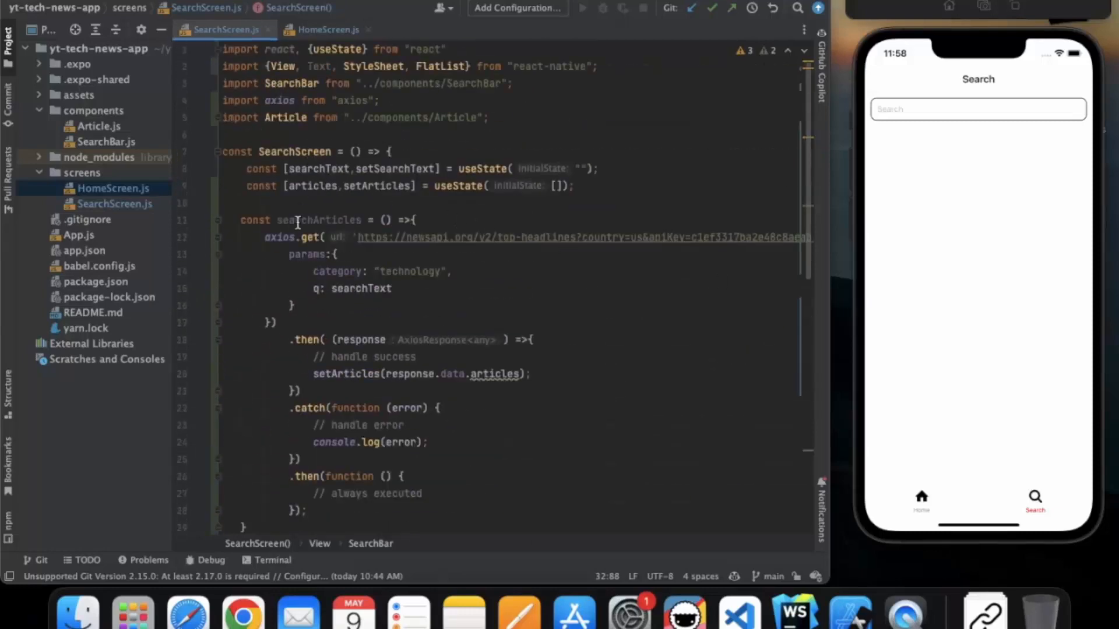
scroll(down, 3)
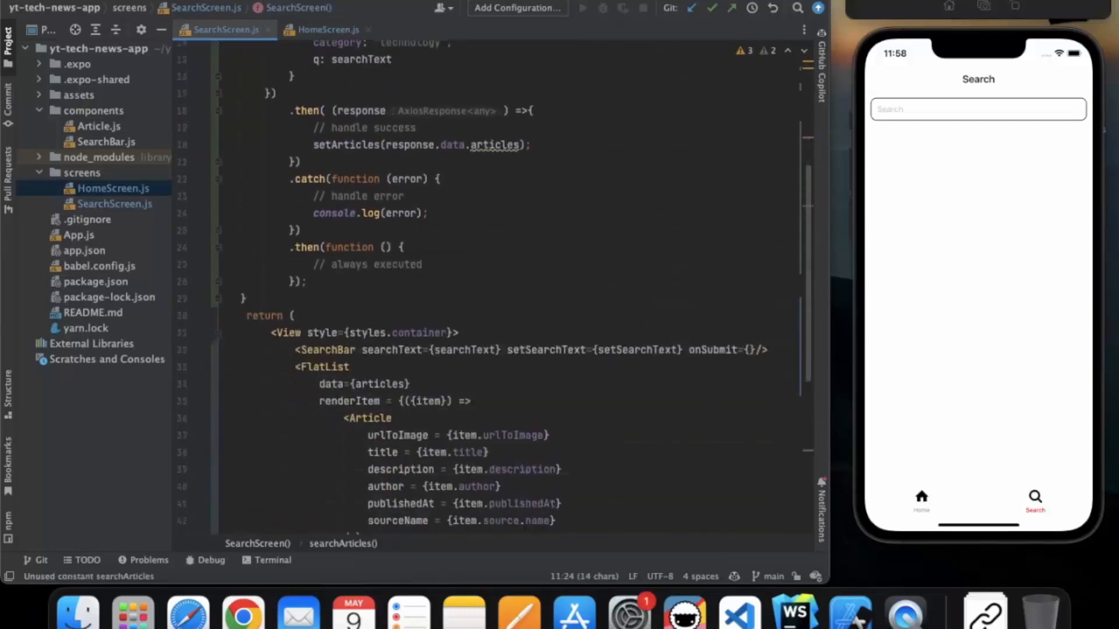
text(searchArticles)
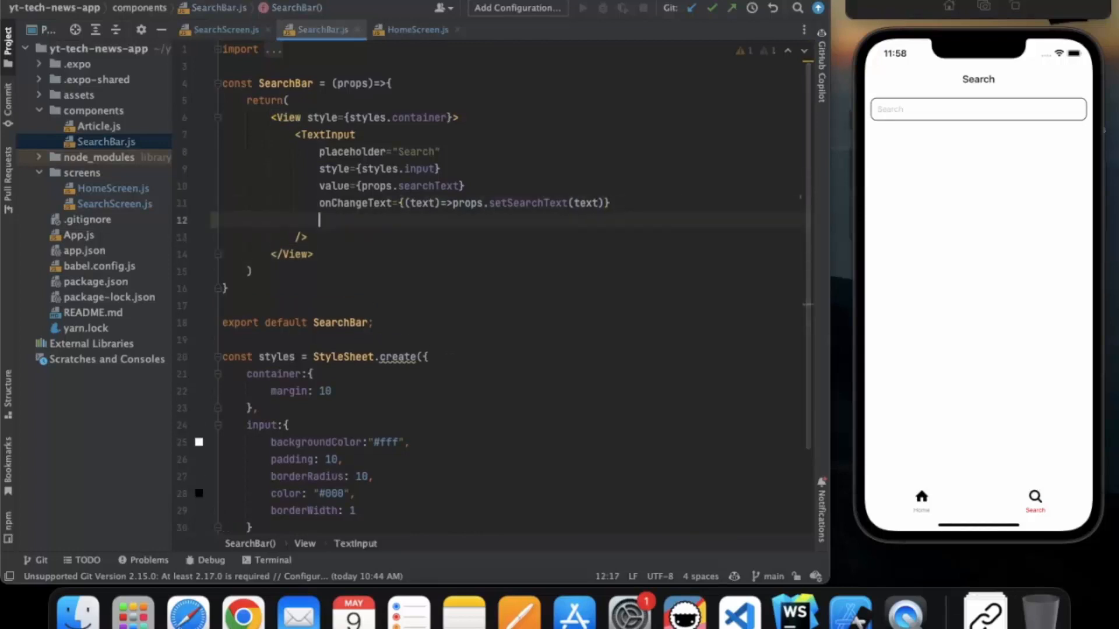
Wire SearchBar's TextInput onSubmitEditing to props.onSubmit
text(onsubmitEditing={()
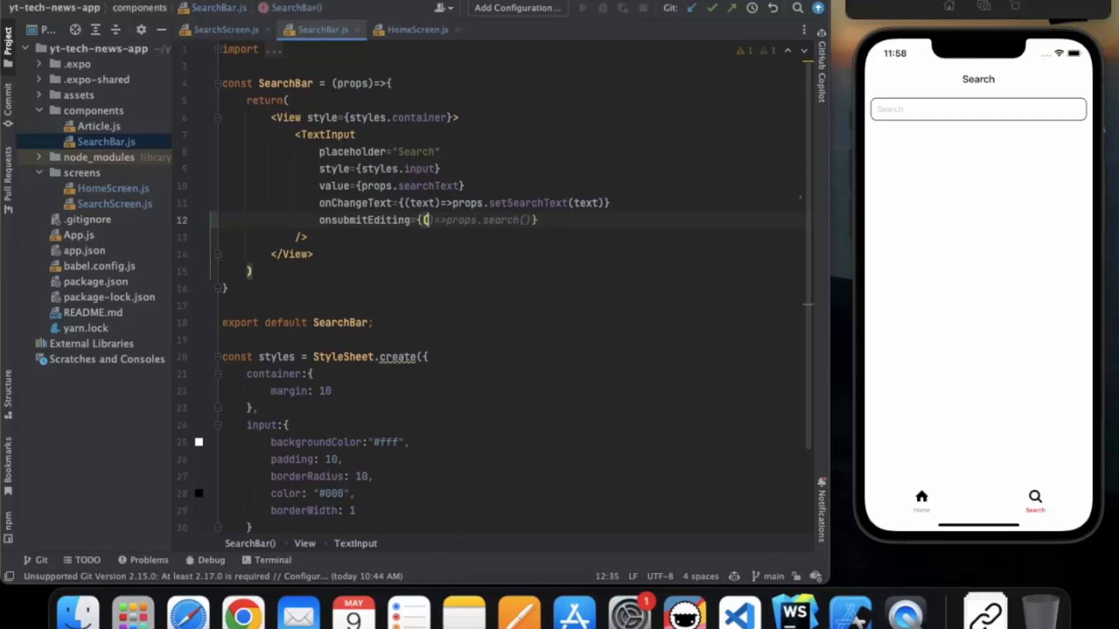
text(props)
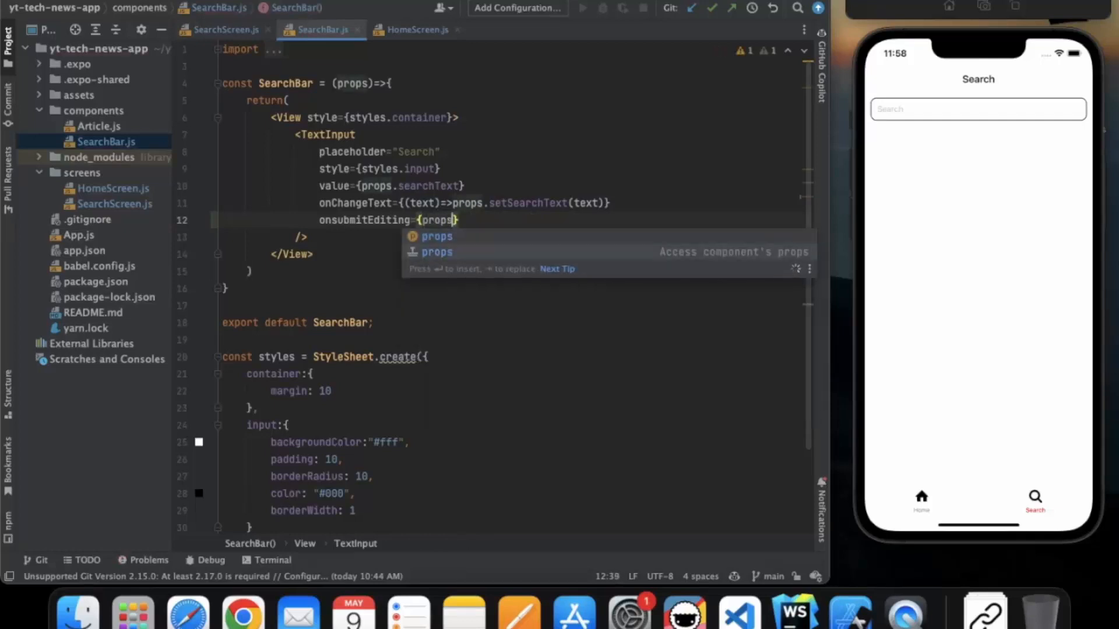
text(.onSubmit)
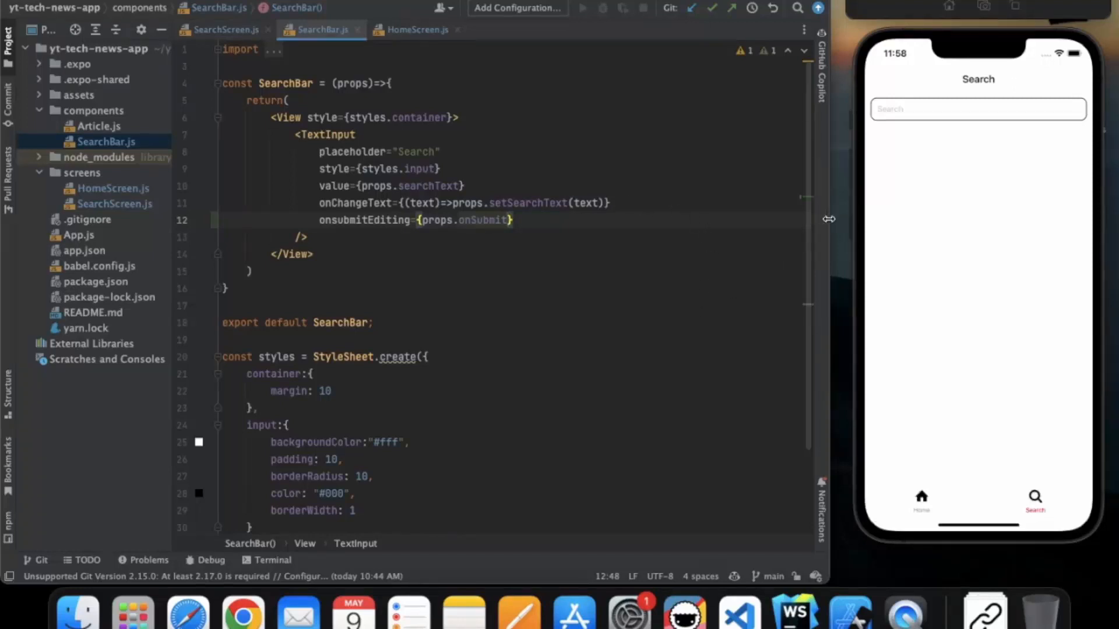
Enter the test term Iphone into the running app's search box in the iOS simulator
click(976, 108)
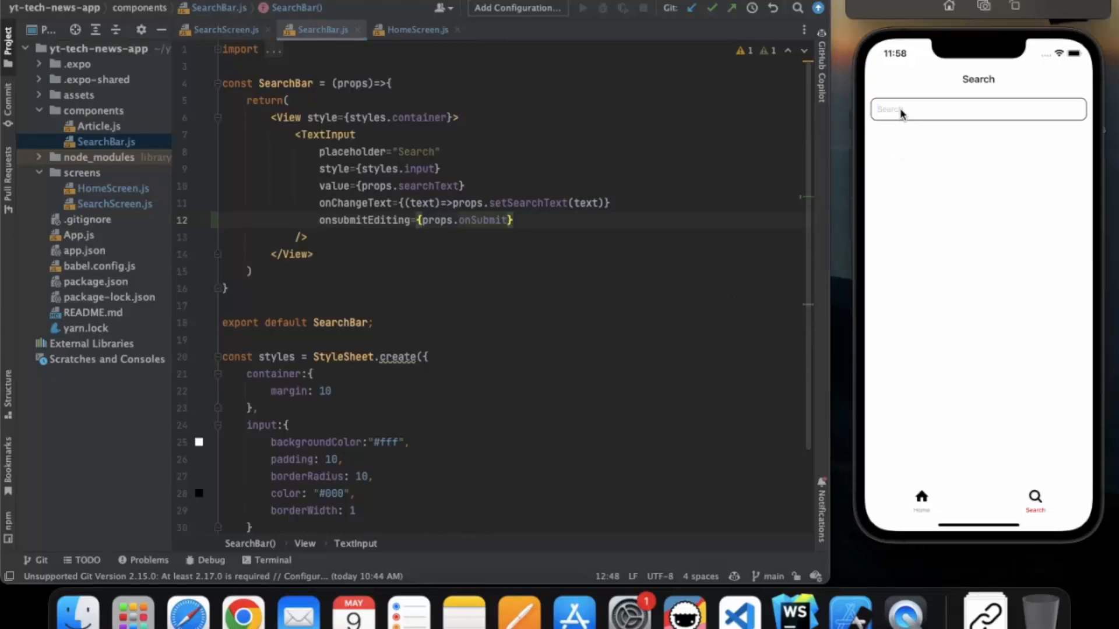
text(Iphone)
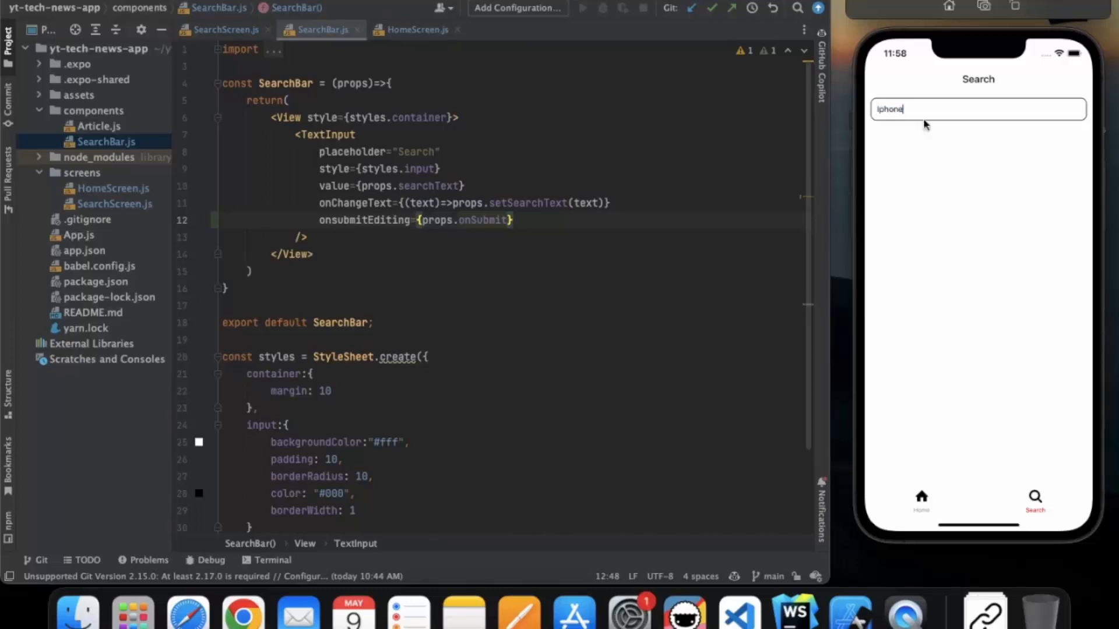
mouse_move(1004, 170)
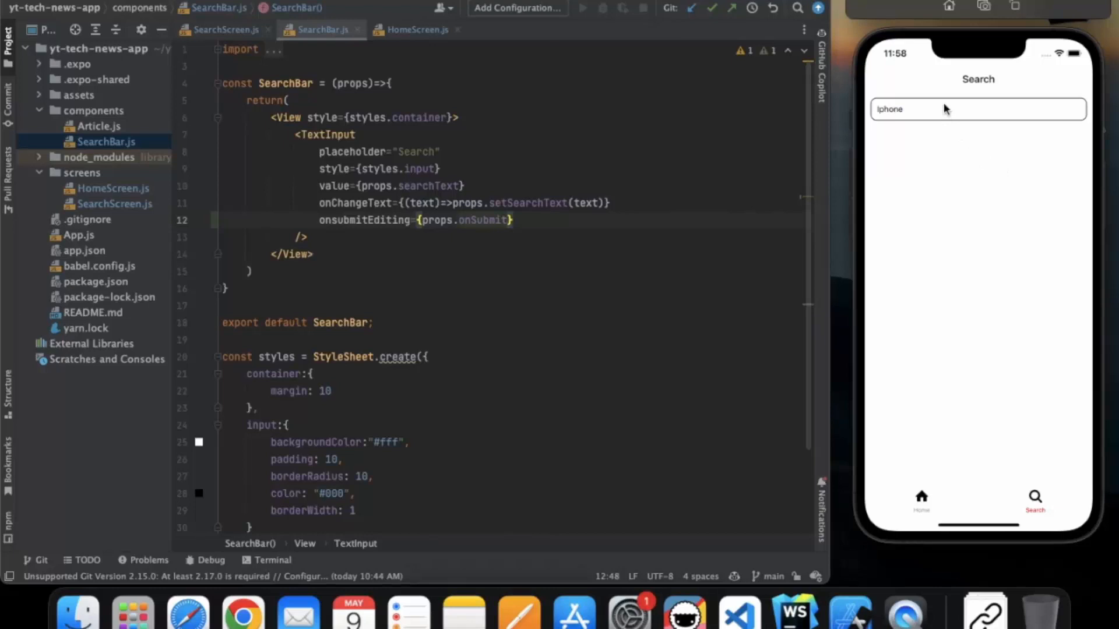
click(978, 108)
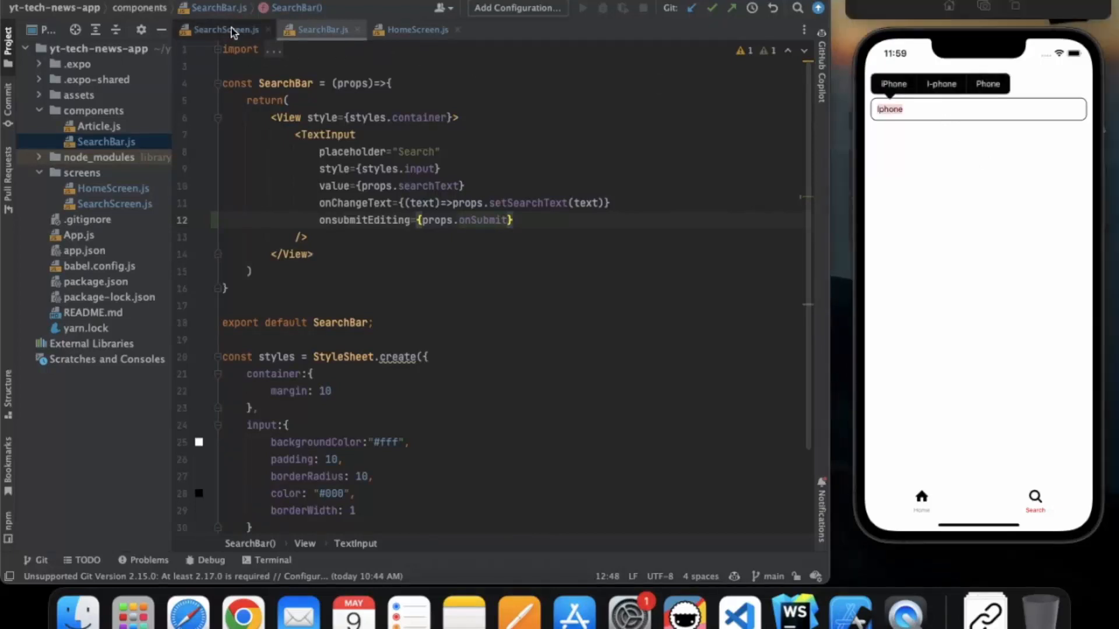
Review SearchScreen, then correct SearchBar's prop to onSubmitEditing so Iphone lists articles
click(223, 29)
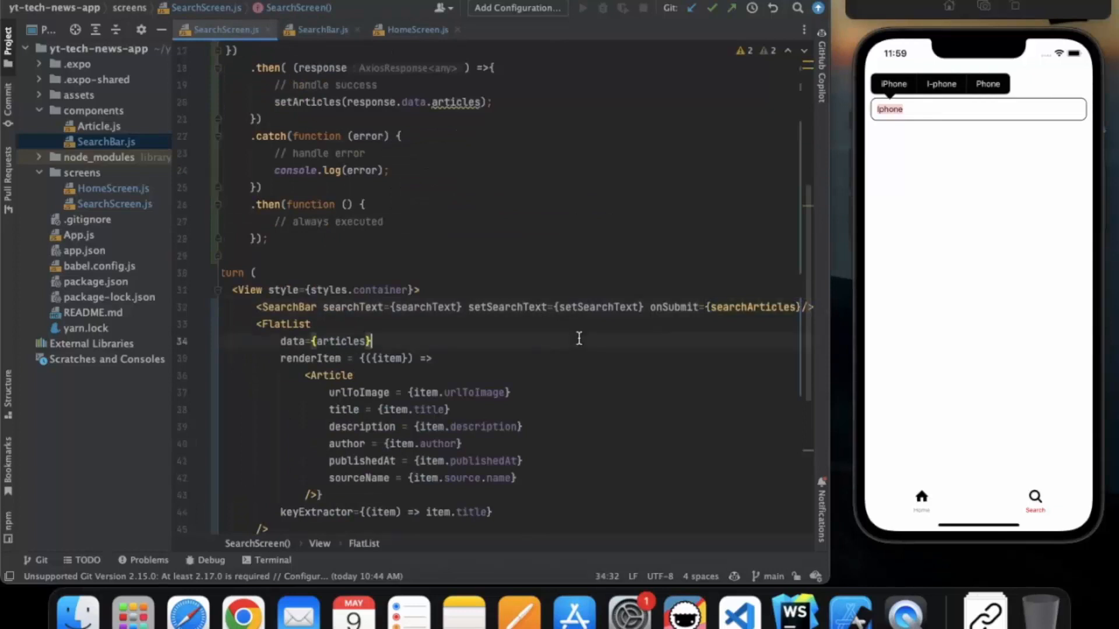
scroll(down, 3)
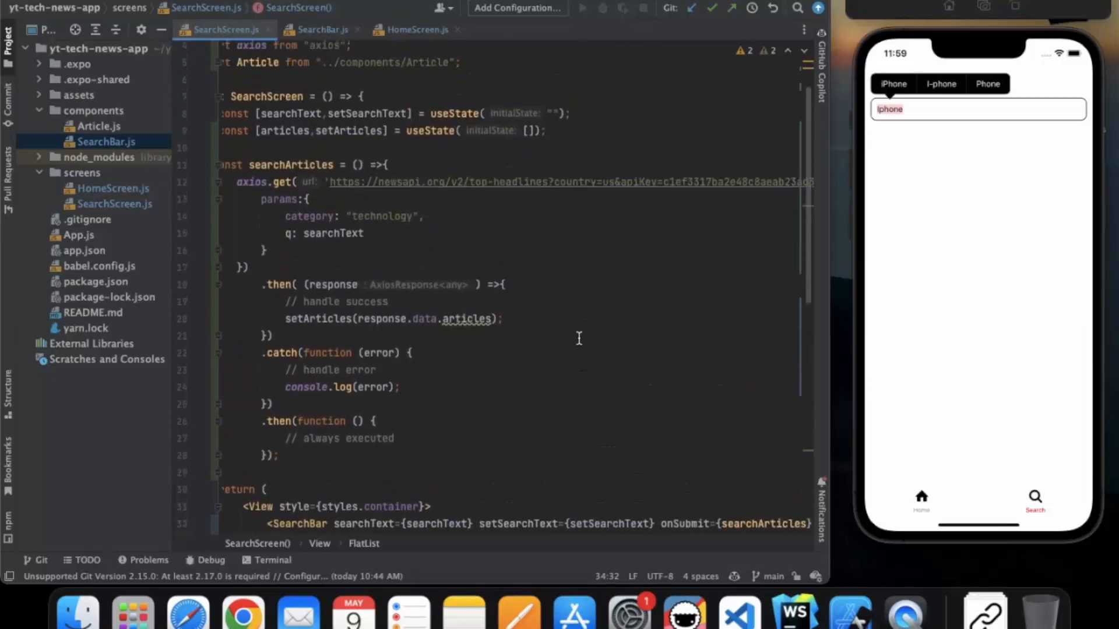
scroll(down, 3)
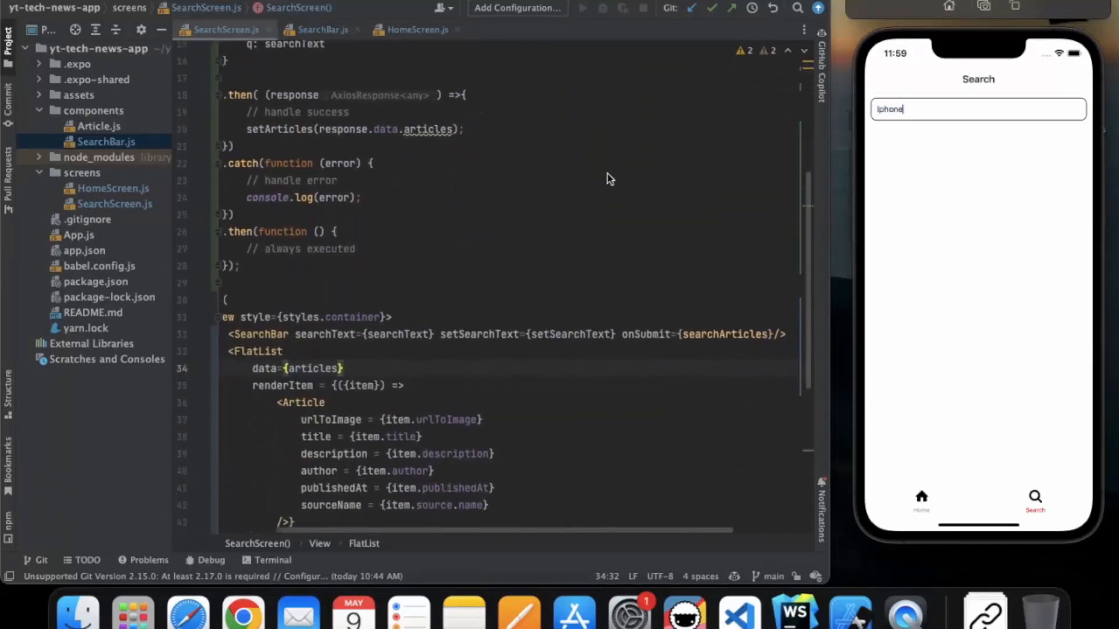
click(323, 29)
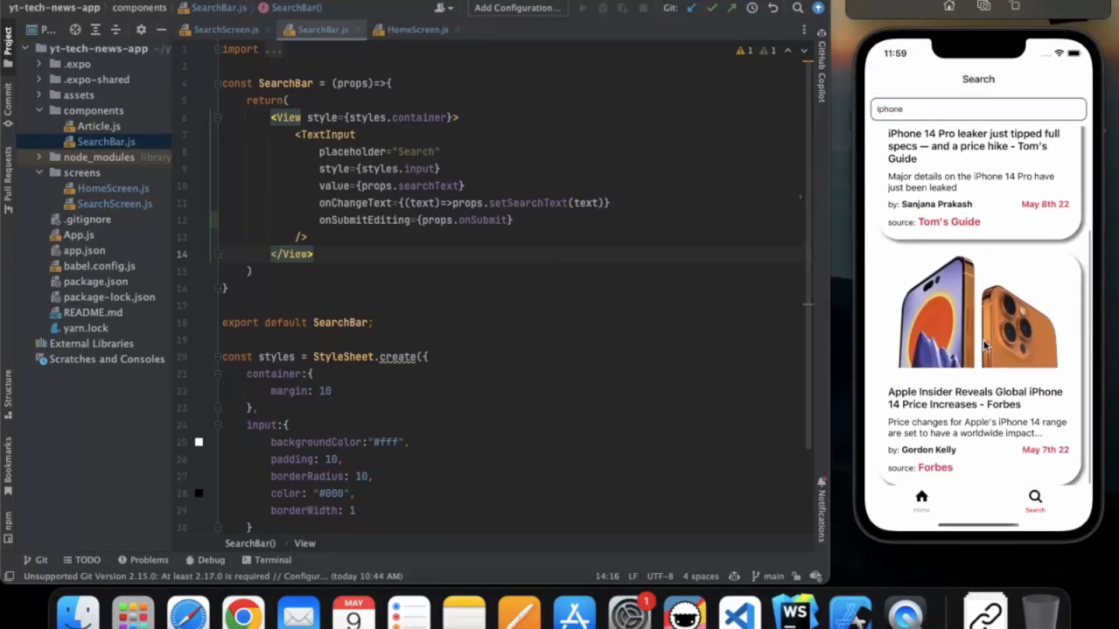
Replace the iPhone search term with Tesla in the simulator's news app search box
scroll(down, 3)
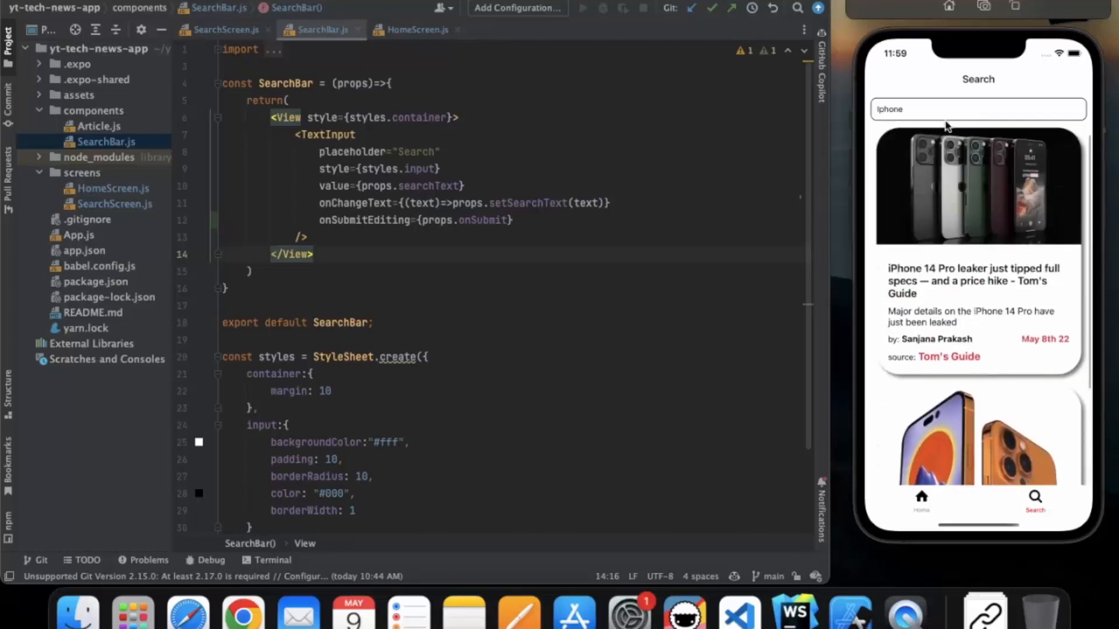
double_click(889, 109)
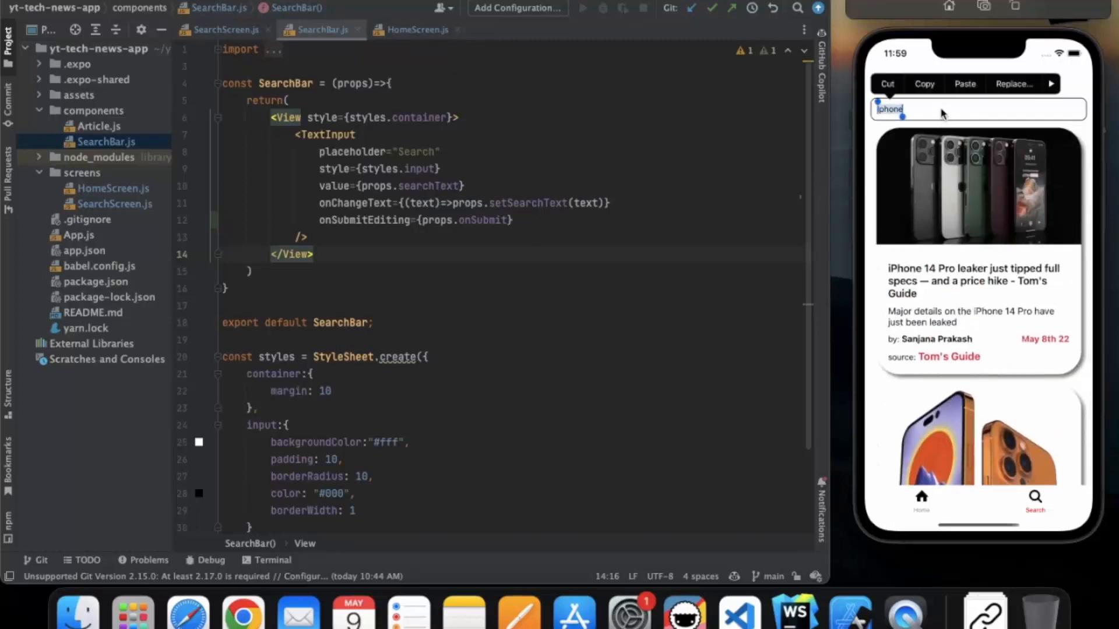
text(Tesla)
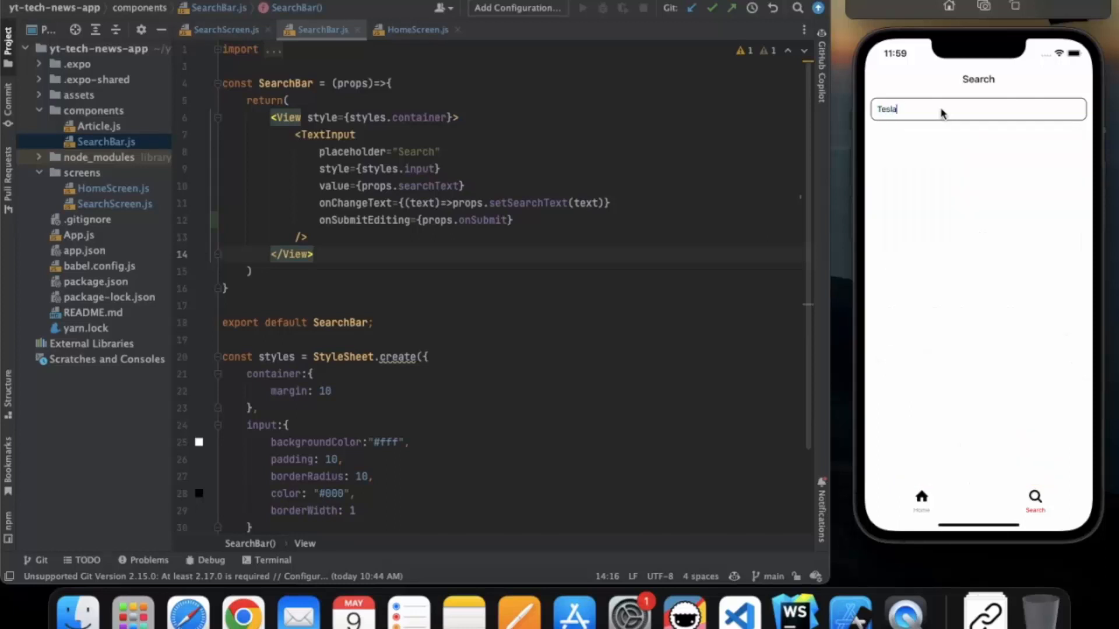
key(Backspace)
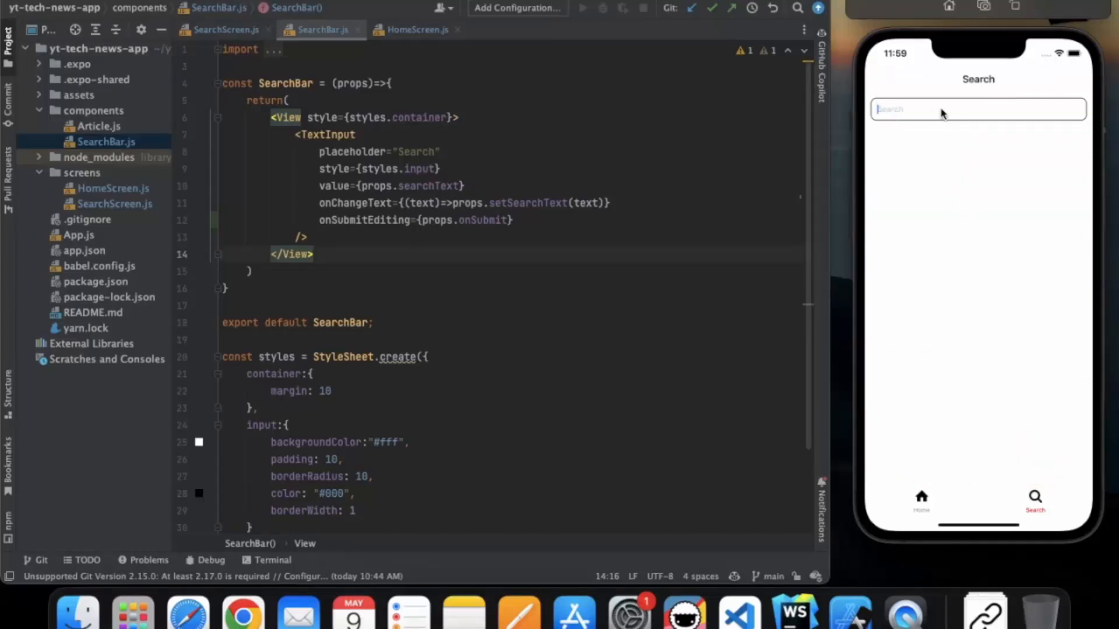
Search the news app for Xbox and browse the listed Xbox articles
text(Xbox)
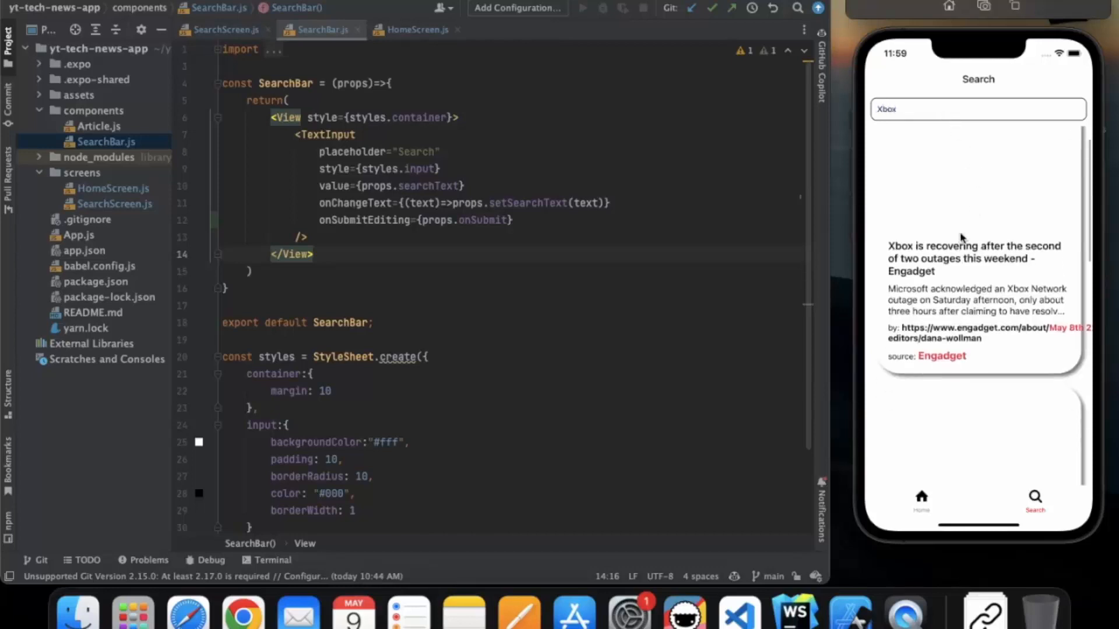
scroll(down, 3)
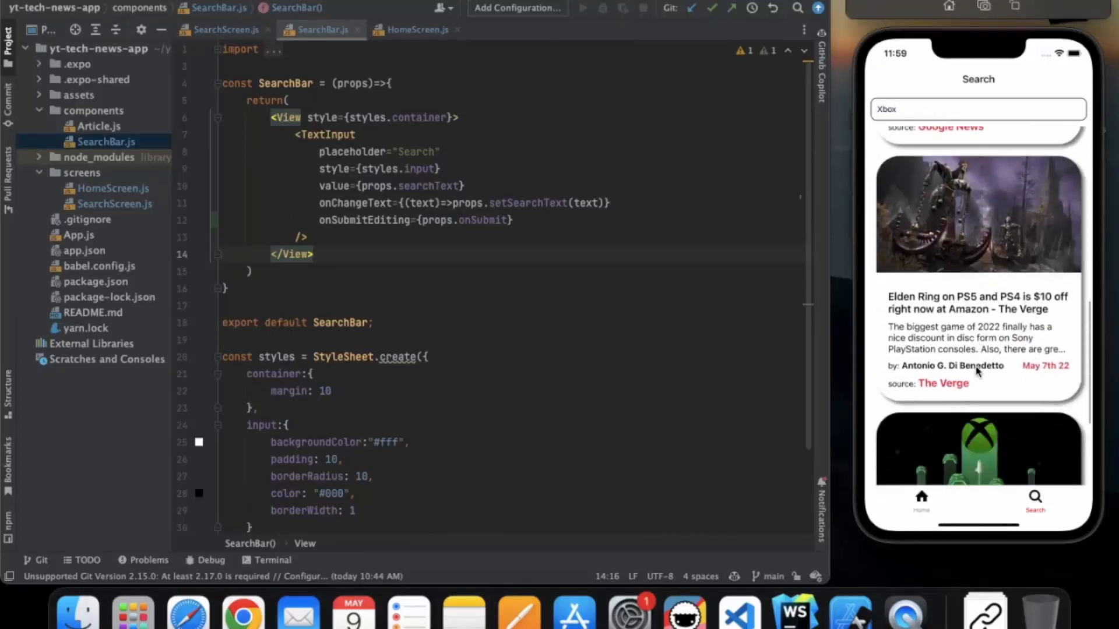
scroll(down, 3)
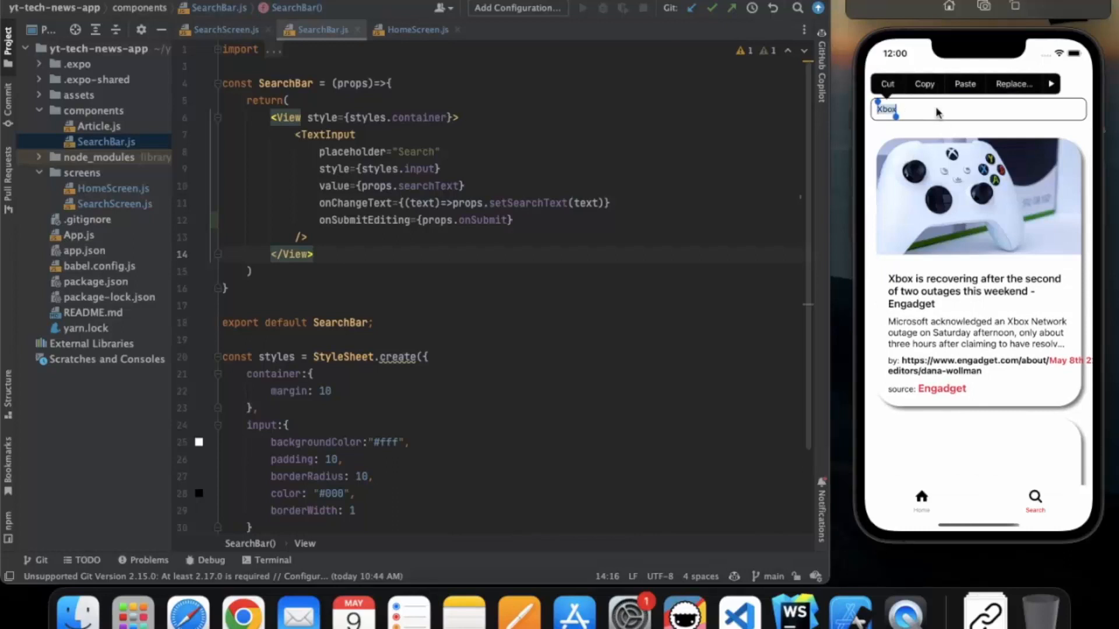
Search the news app for Android, browse the listed articles, then clear the search box
text(Android)
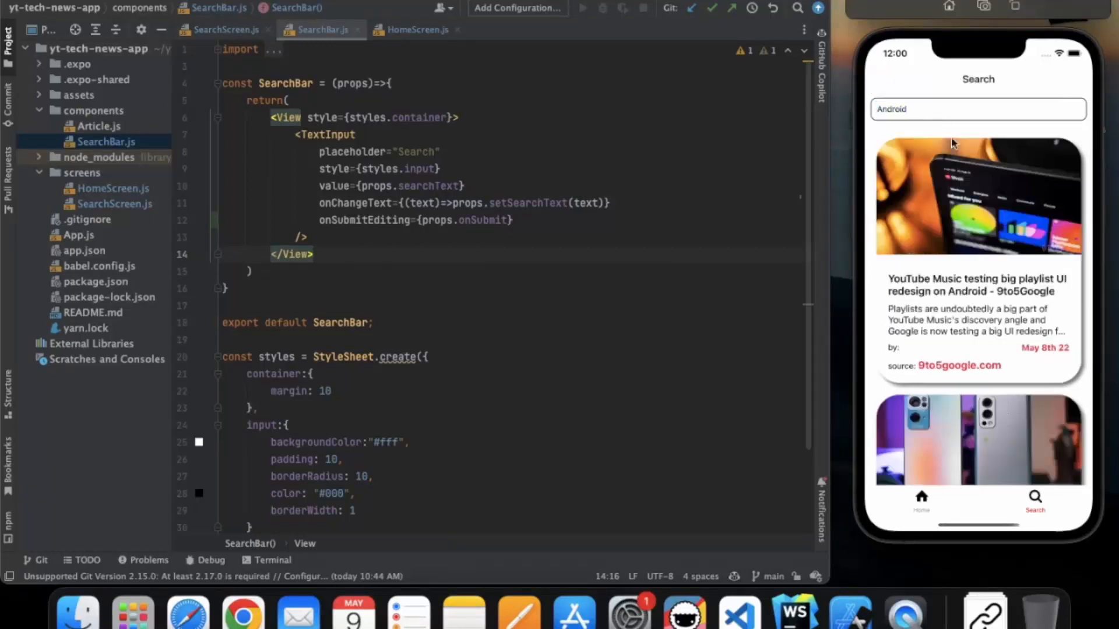
scroll(down, 3)
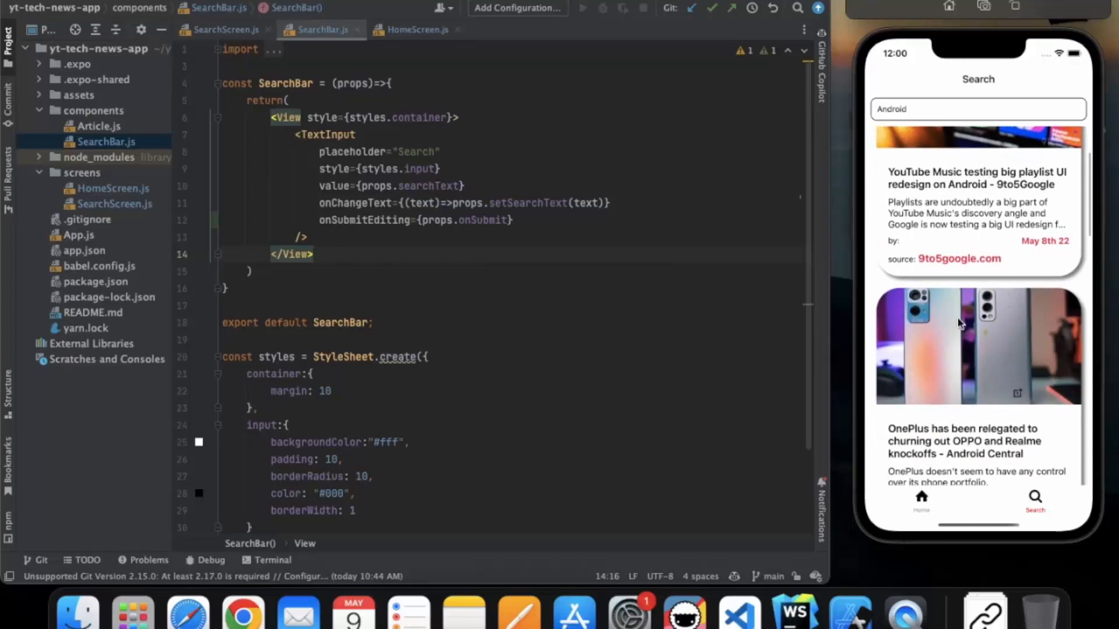
scroll(down, 3)
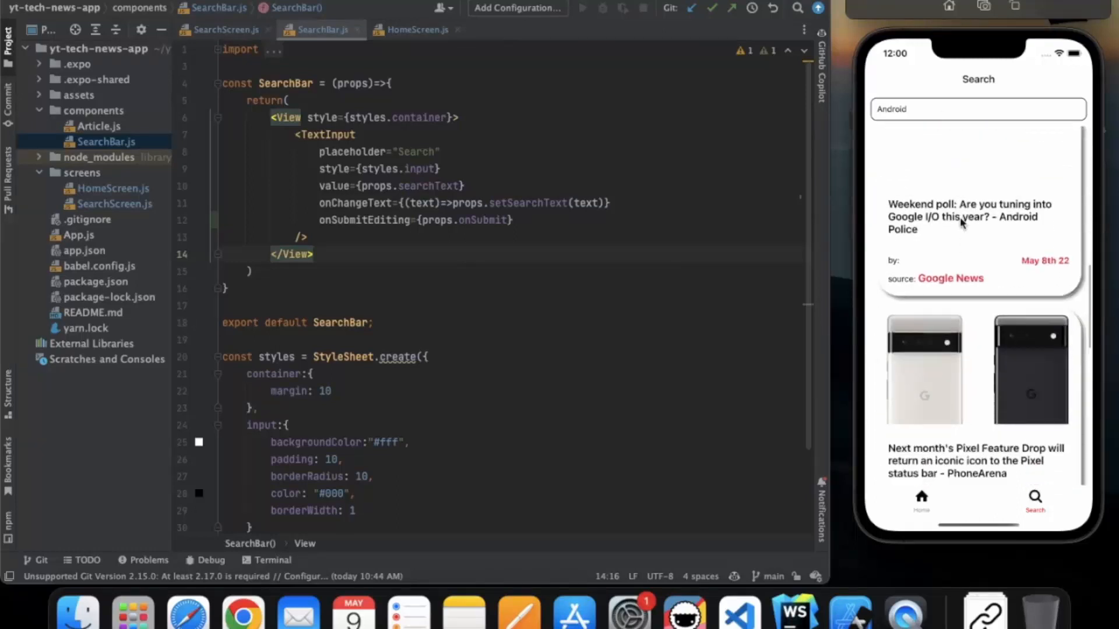
scroll(down, 3)
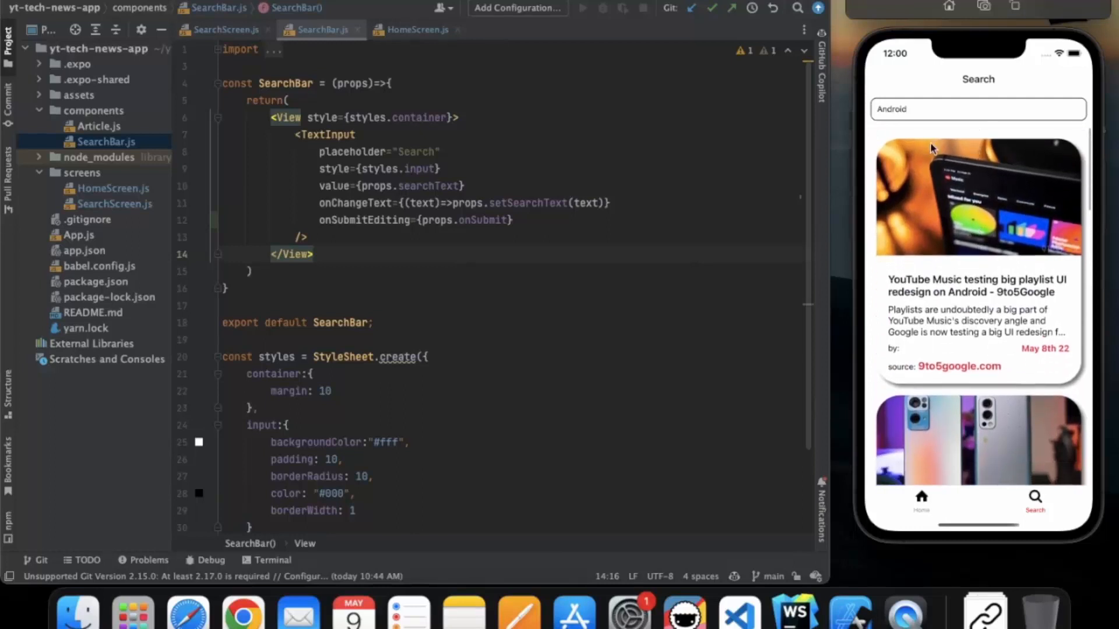
click(978, 109)
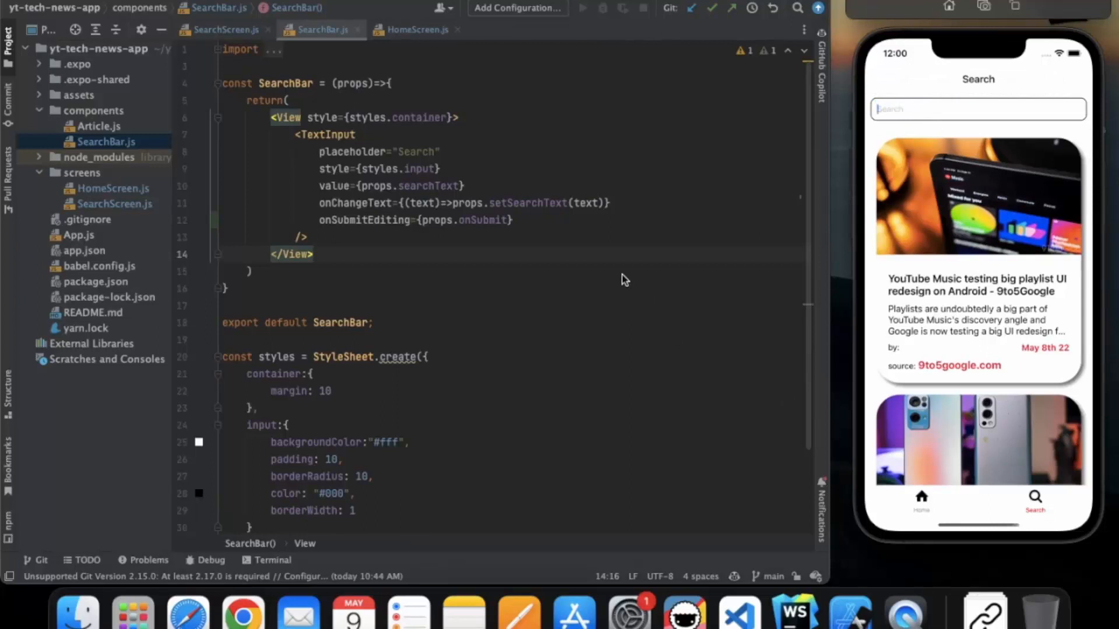
mouse_move(488, 279)
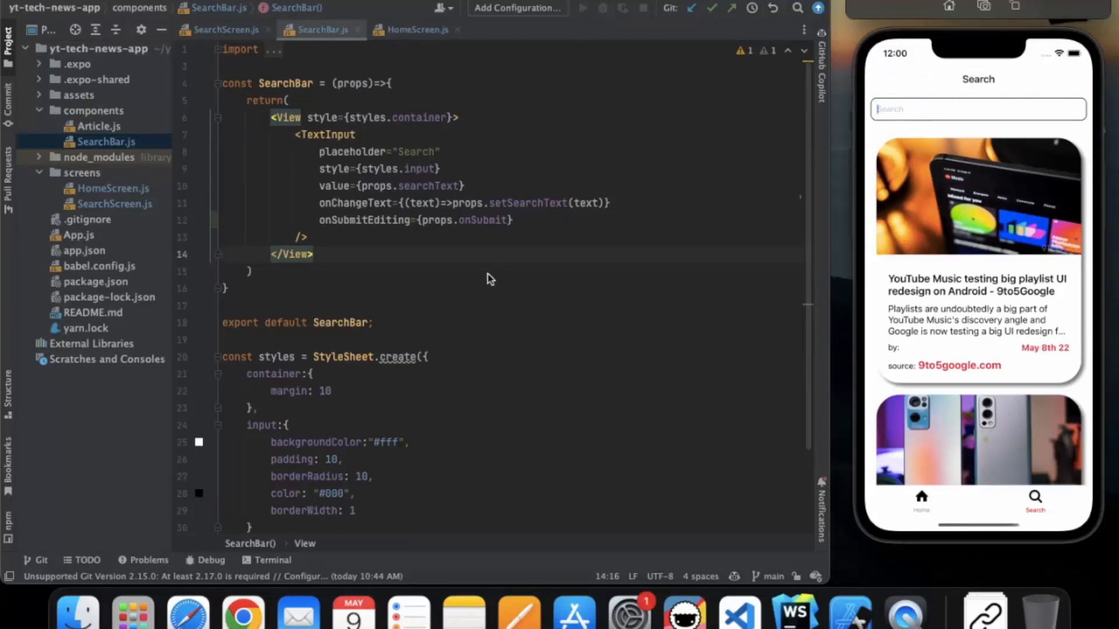